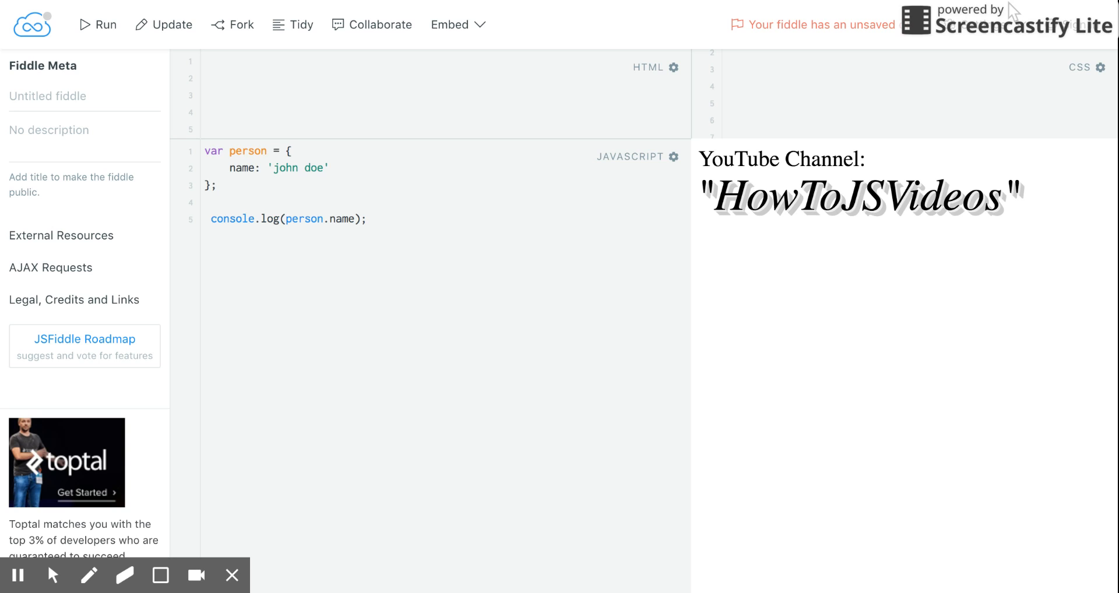
# Add the missing colon so the person property reads name: 'john doe'.
pyautogui.click(218, 185)
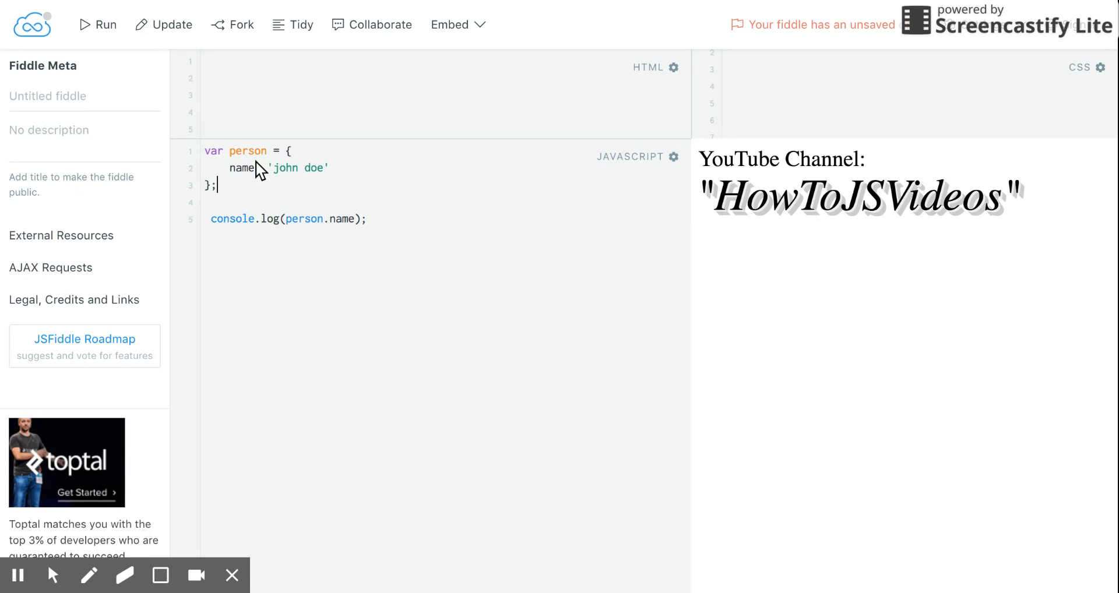
pyautogui.write(':')
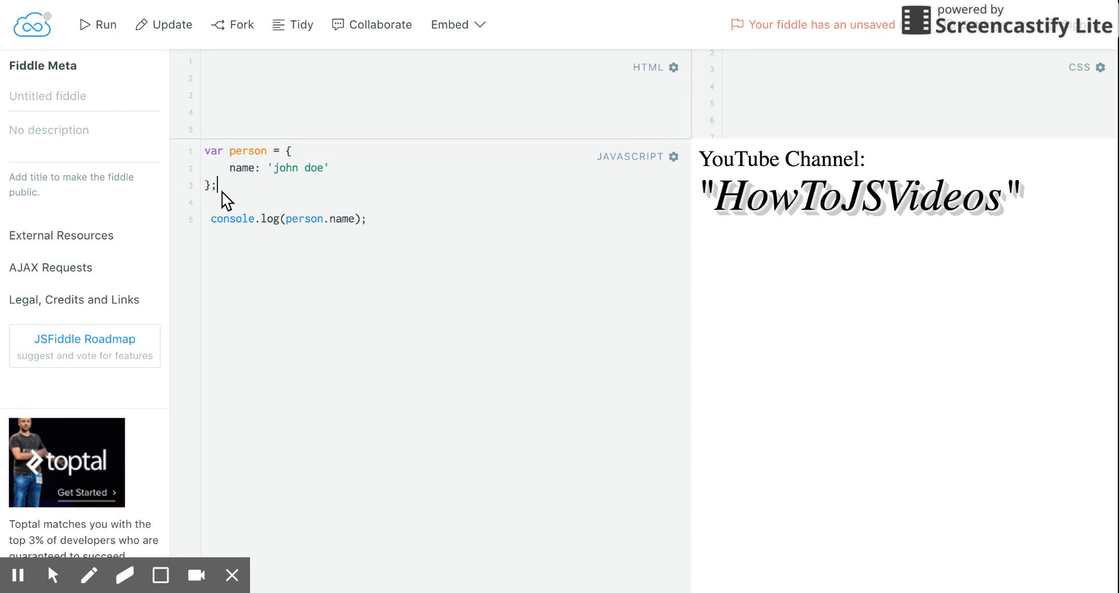
pyautogui.moveTo(331, 386)
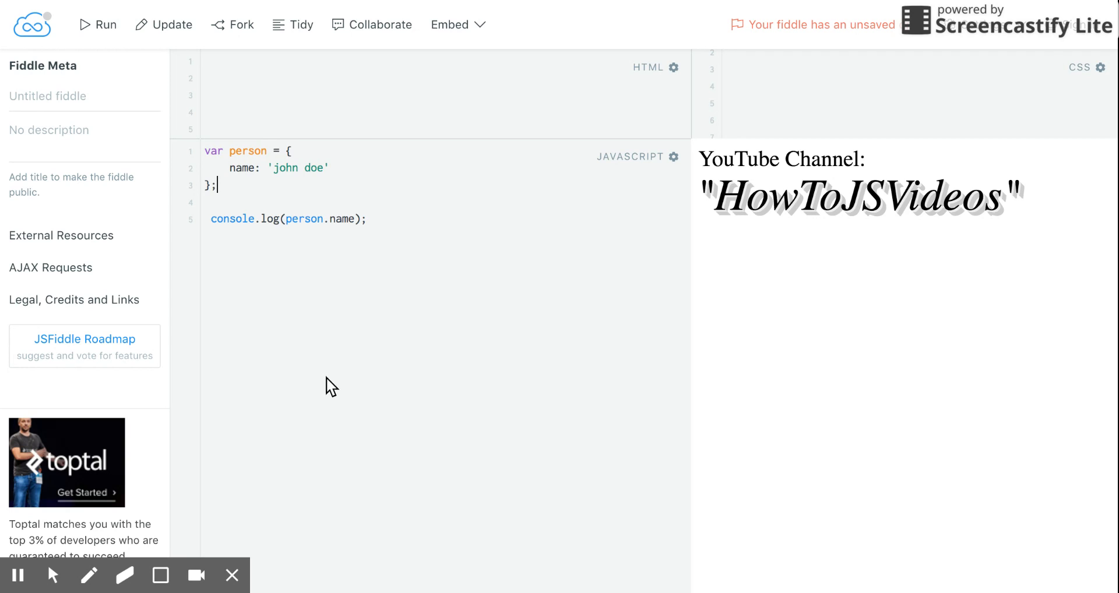
pyautogui.moveTo(410, 433)
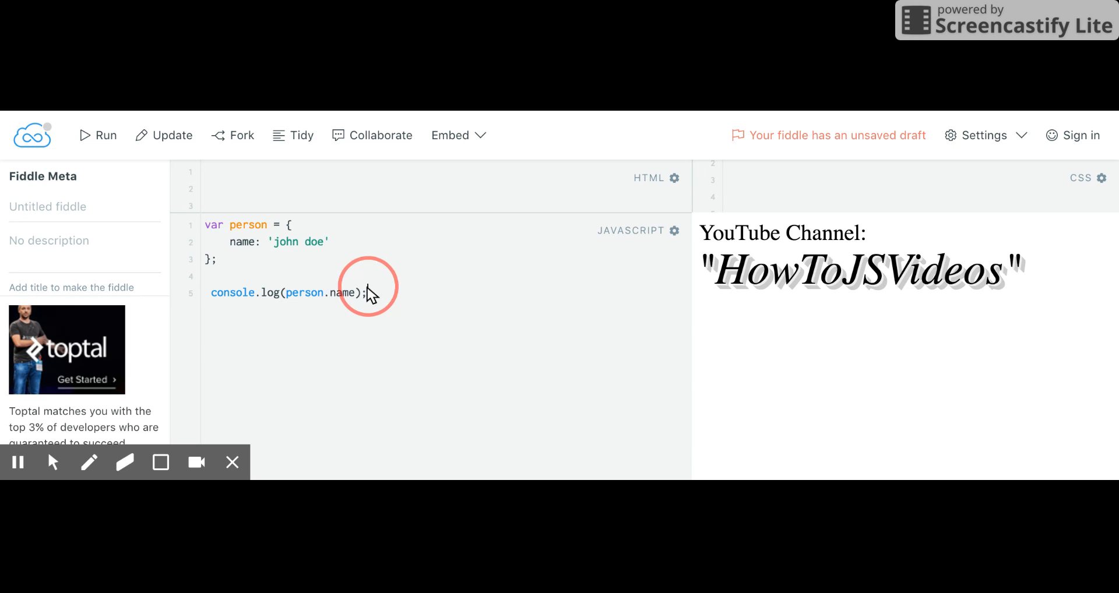
# Replace the old person code with an empty fruit object declaration, braces on separate lines.
pyautogui.moveTo(368, 292); pyautogui.dragTo(242, 225)
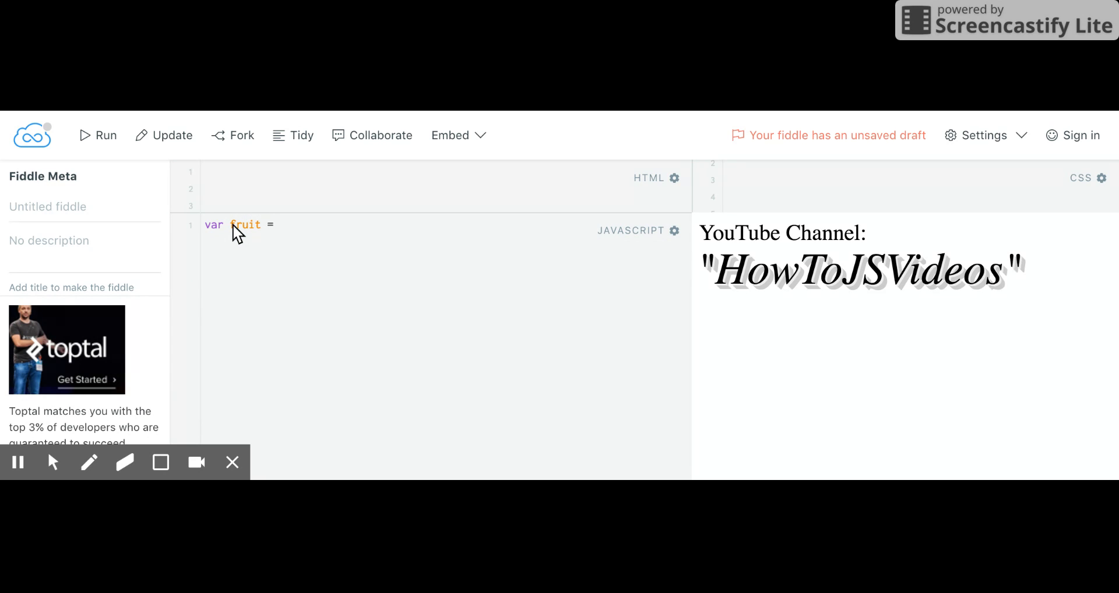
pyautogui.write('{}')
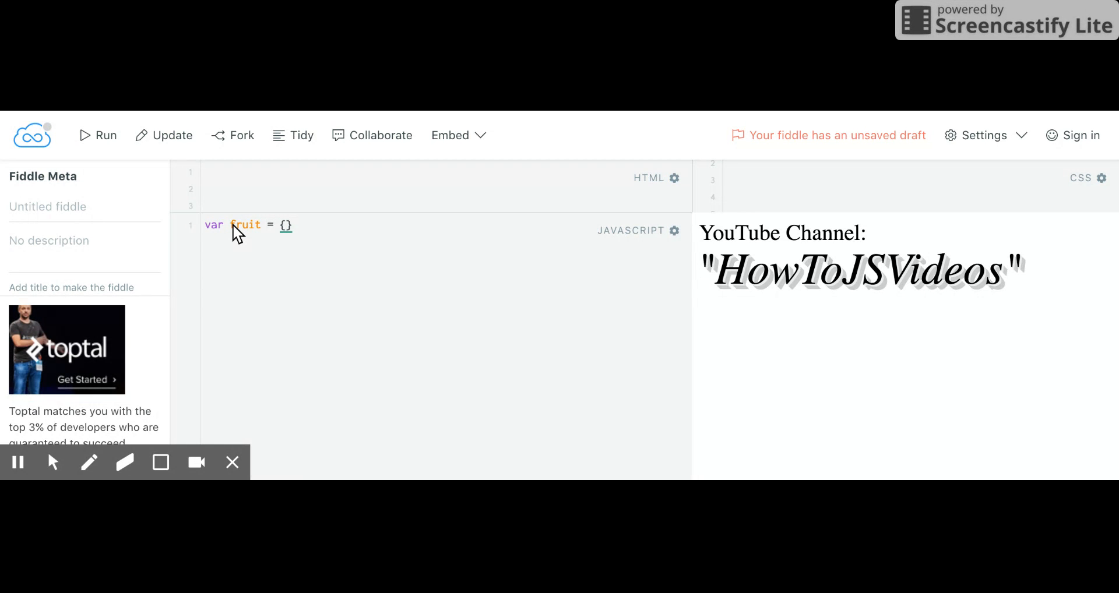
pyautogui.write(';')
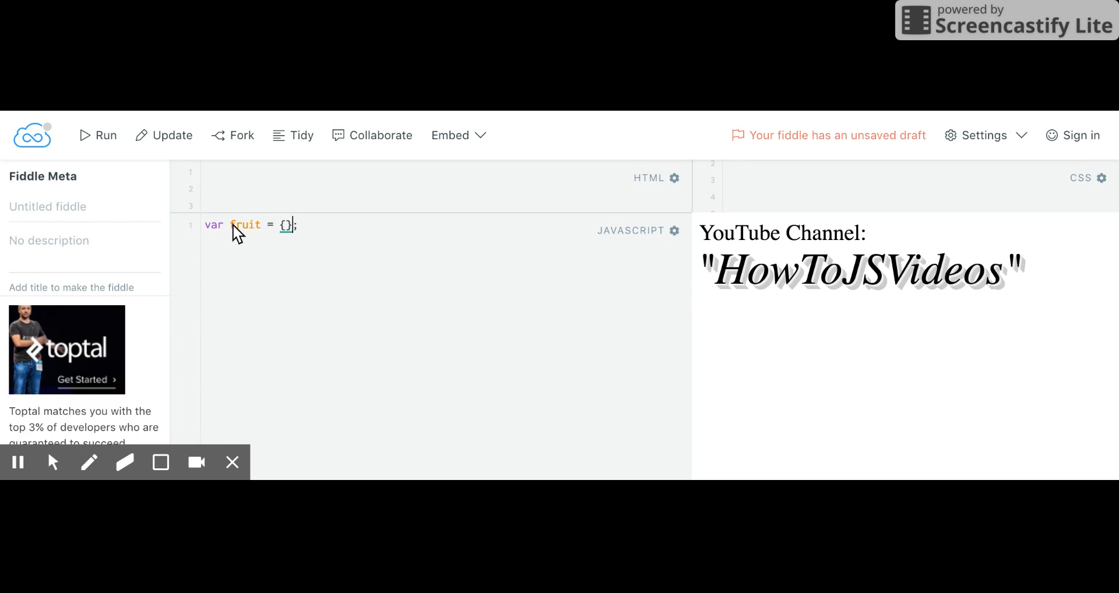
pyautogui.press('Enter')
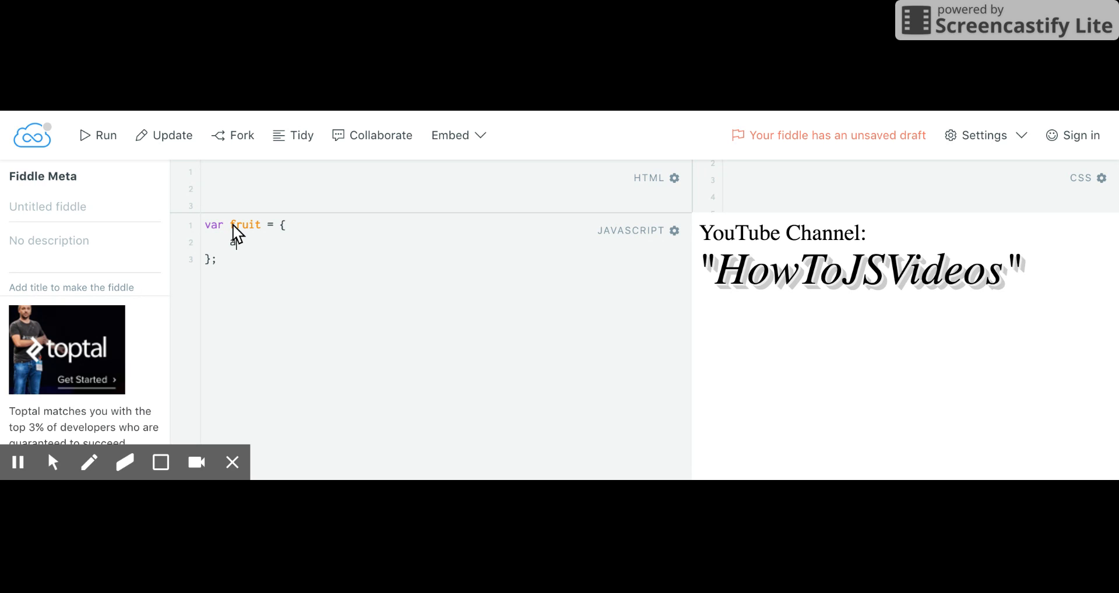
# Add the first fruit property apple: 'Red'.
pyautogui.write('apple')
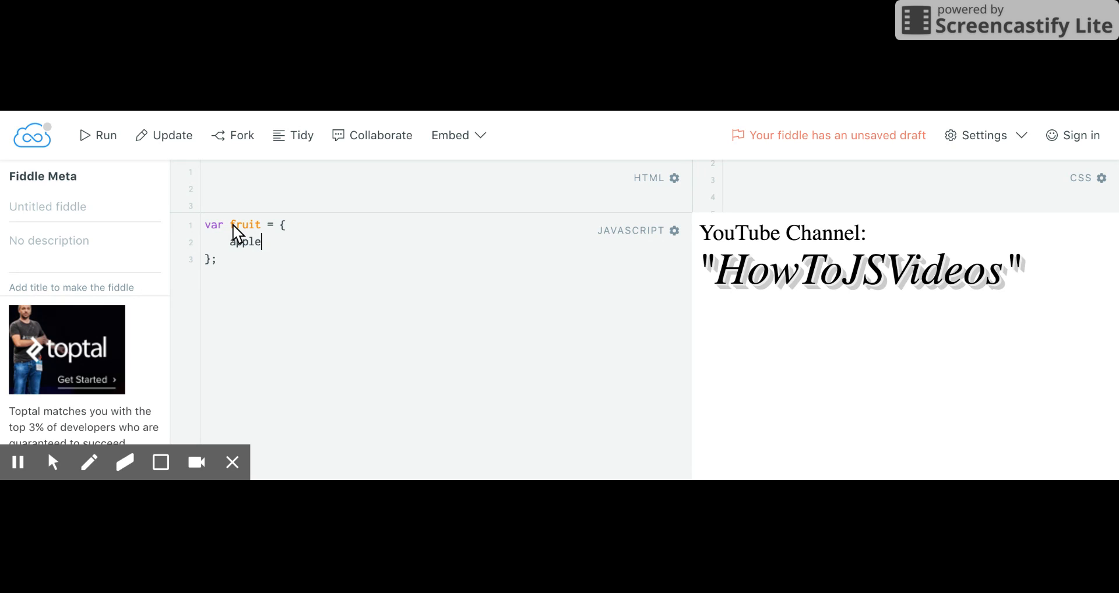
pyautogui.write(':')
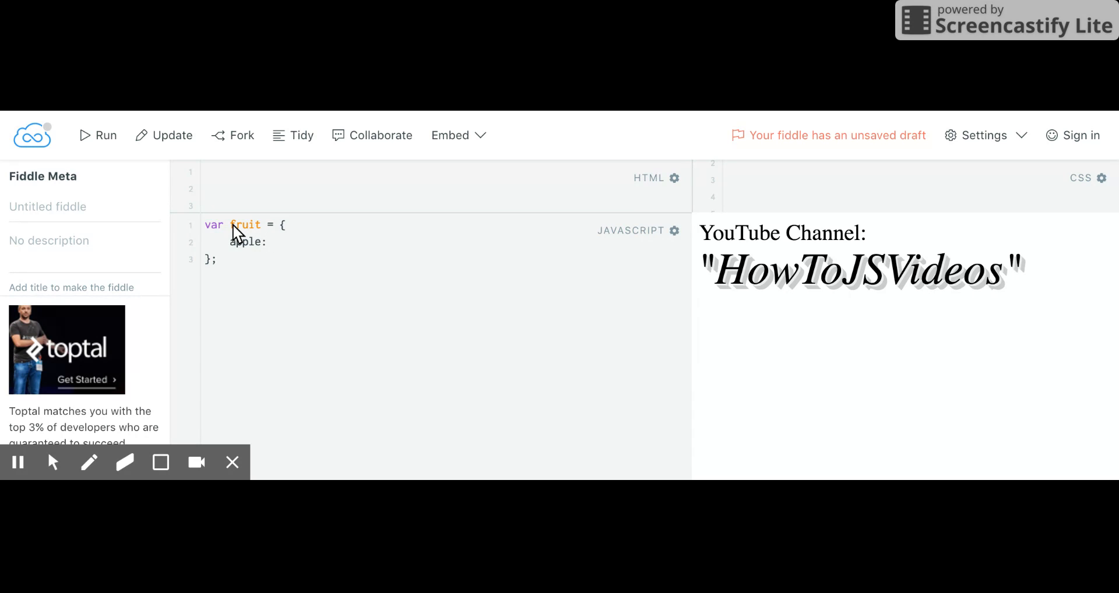
pyautogui.write("'Re")
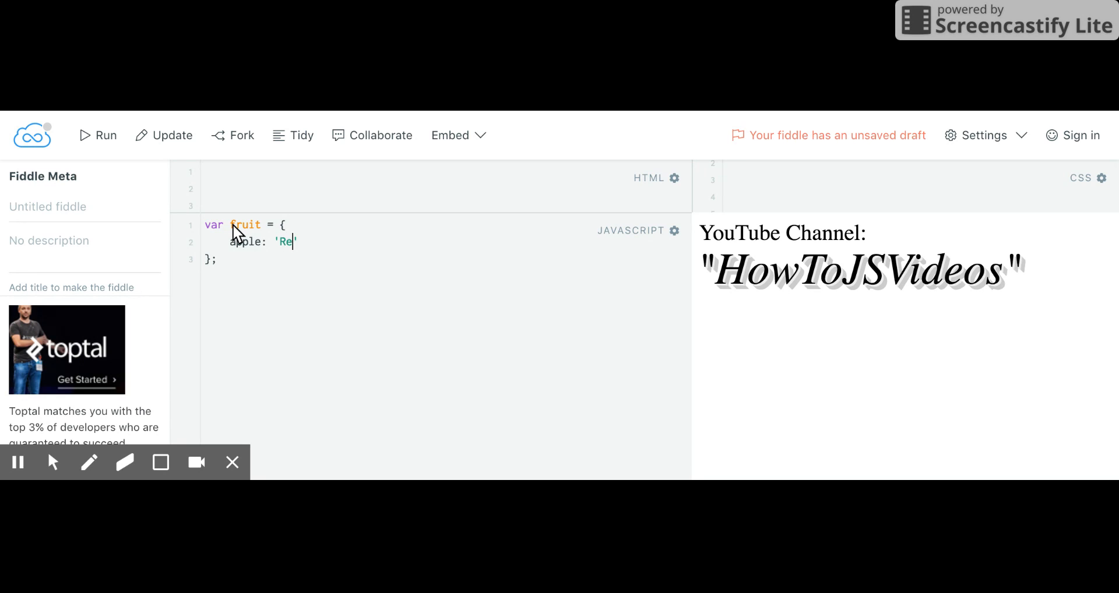
pyautogui.write("d'")
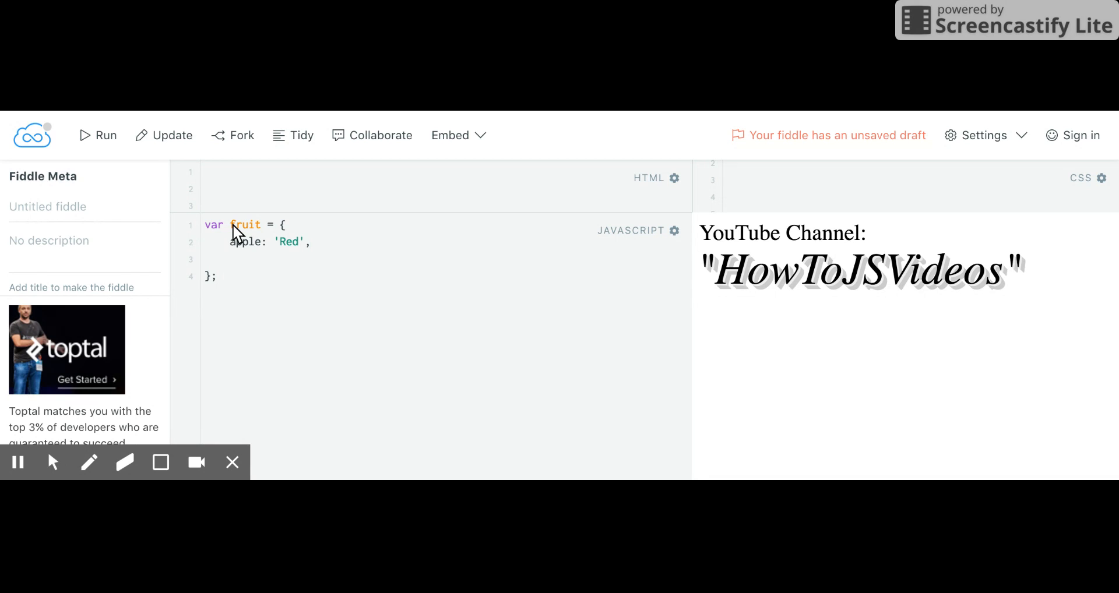
# Add a bannana property with a color key, fixing the 'colr' typo.
pyautogui.write('bannana')
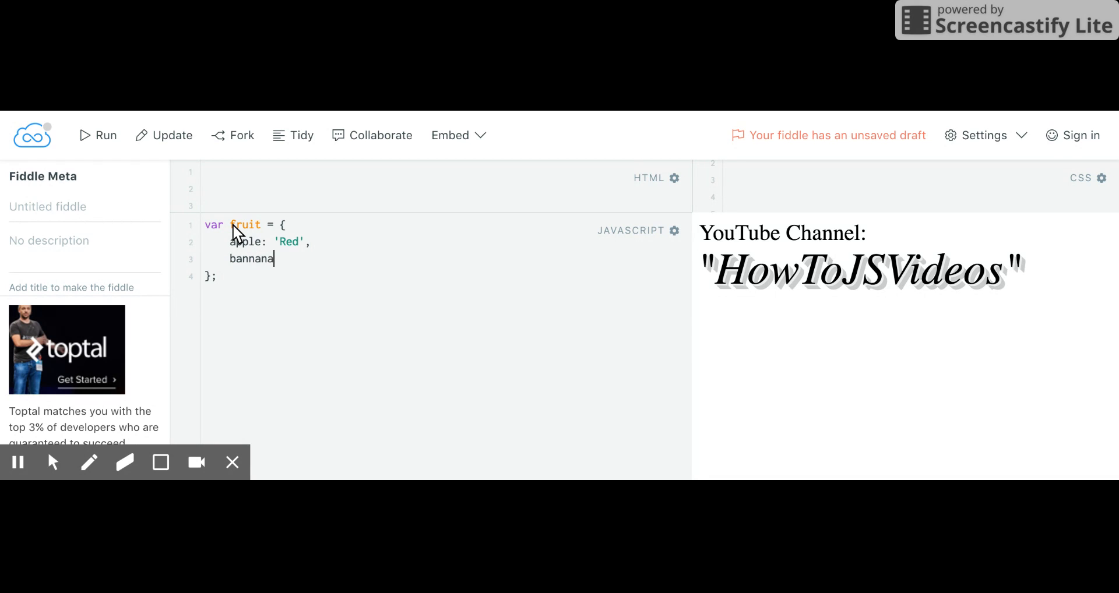
pyautogui.write(':')
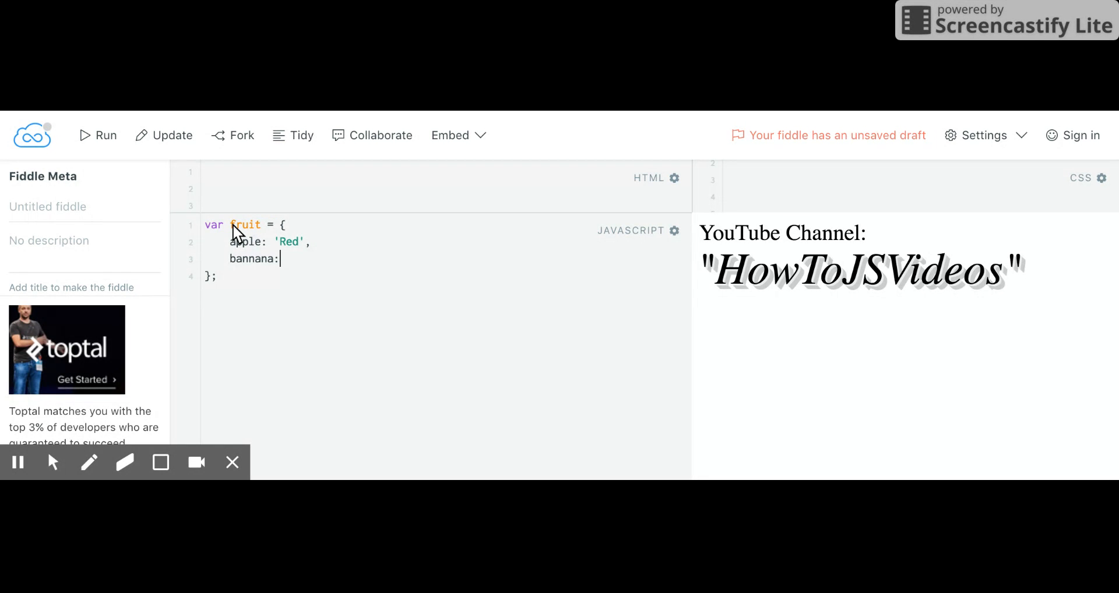
pyautogui.write('colr')
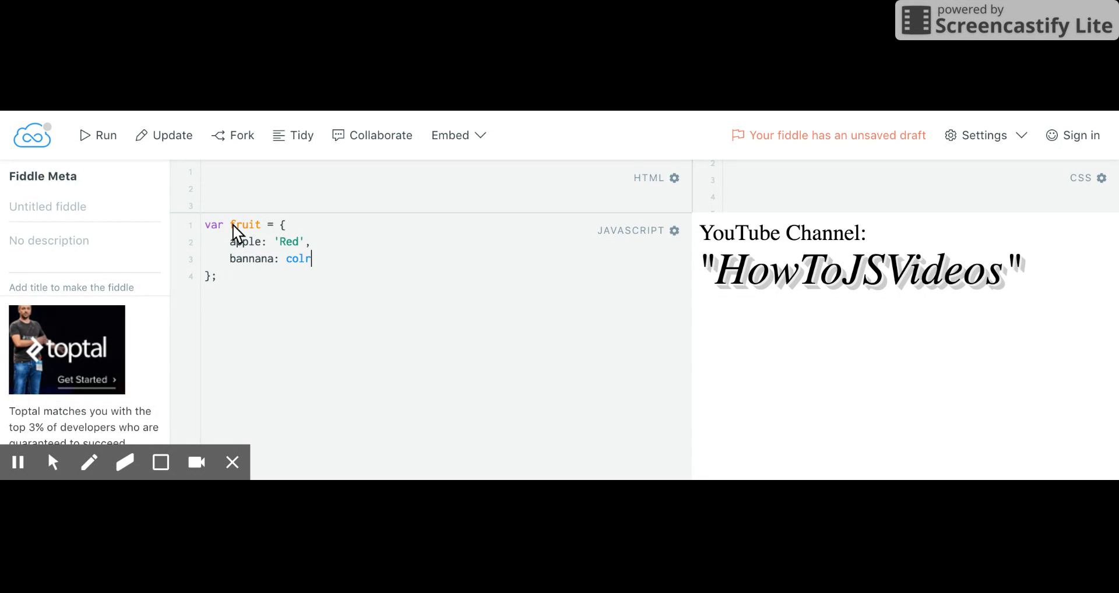
pyautogui.press('Backspace')
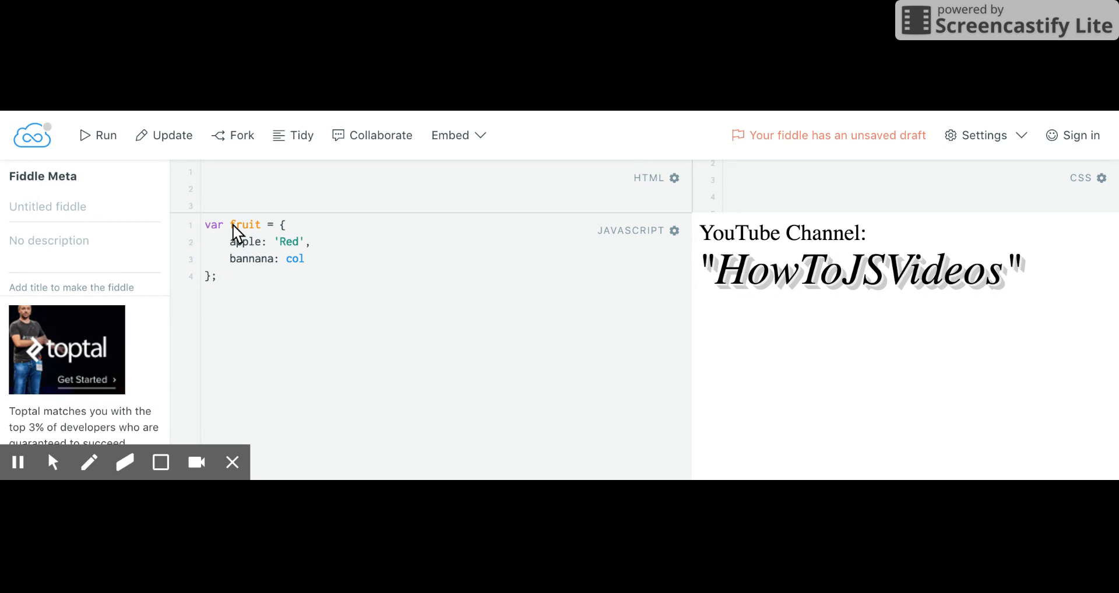
pyautogui.write('or')
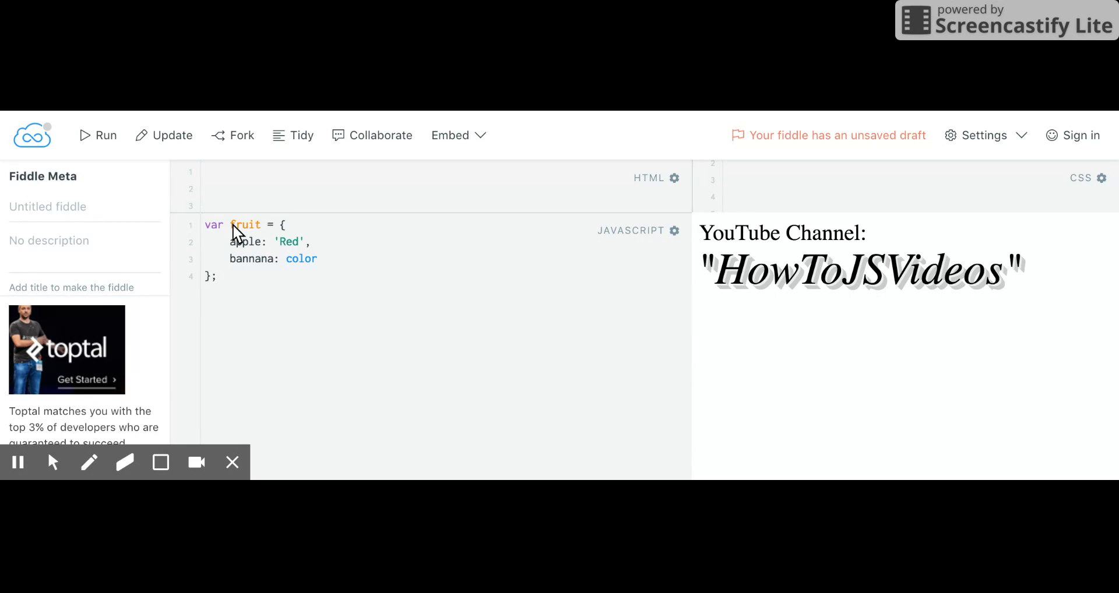
pyautogui.write(':')
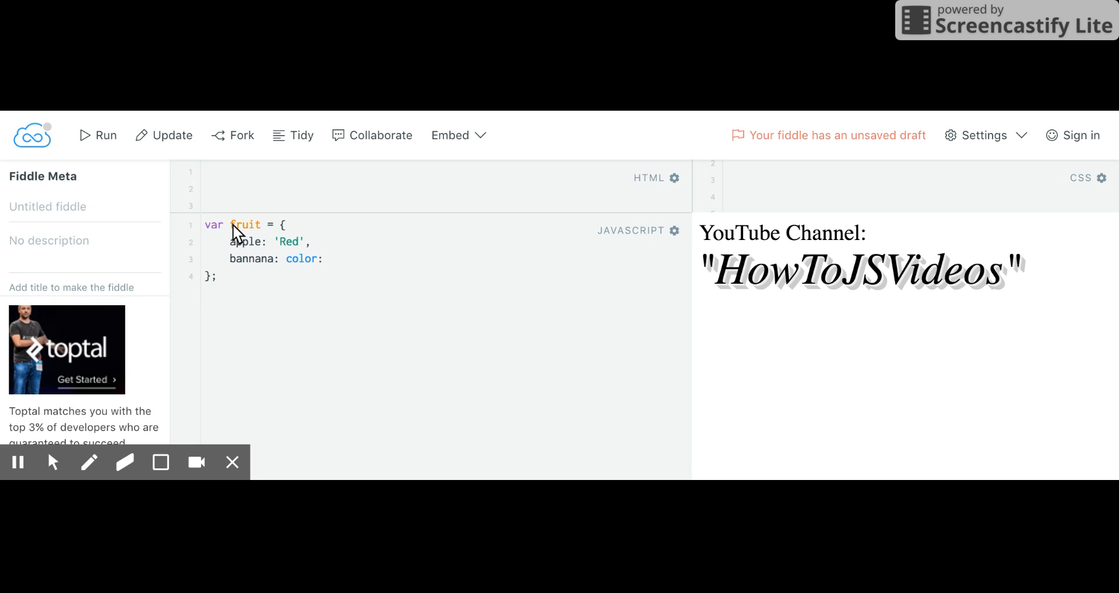
pyautogui.write('{}')
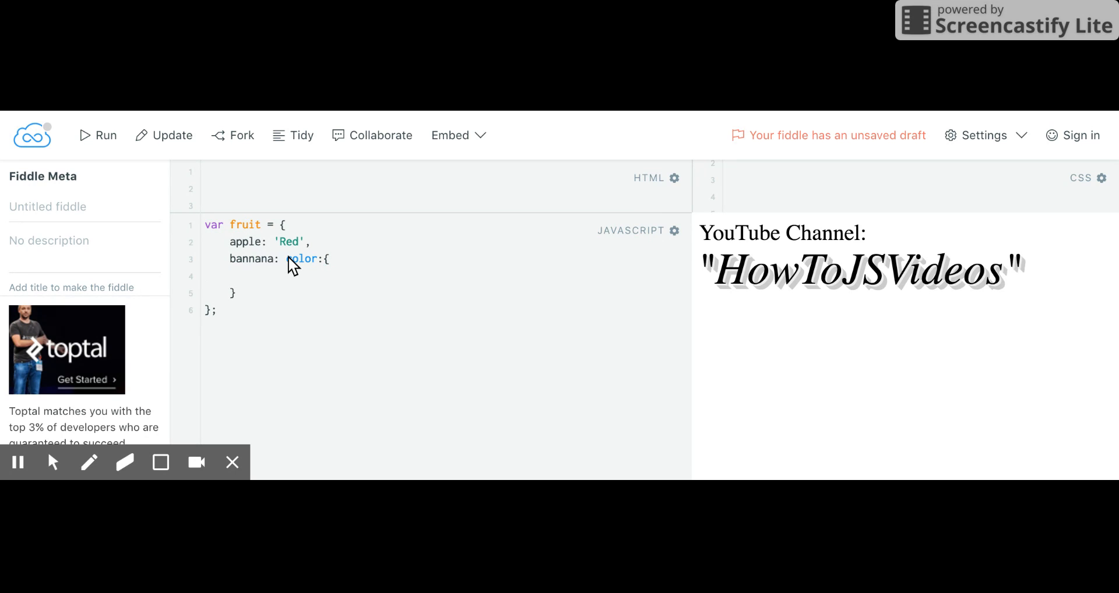
pyautogui.moveTo(292, 267)
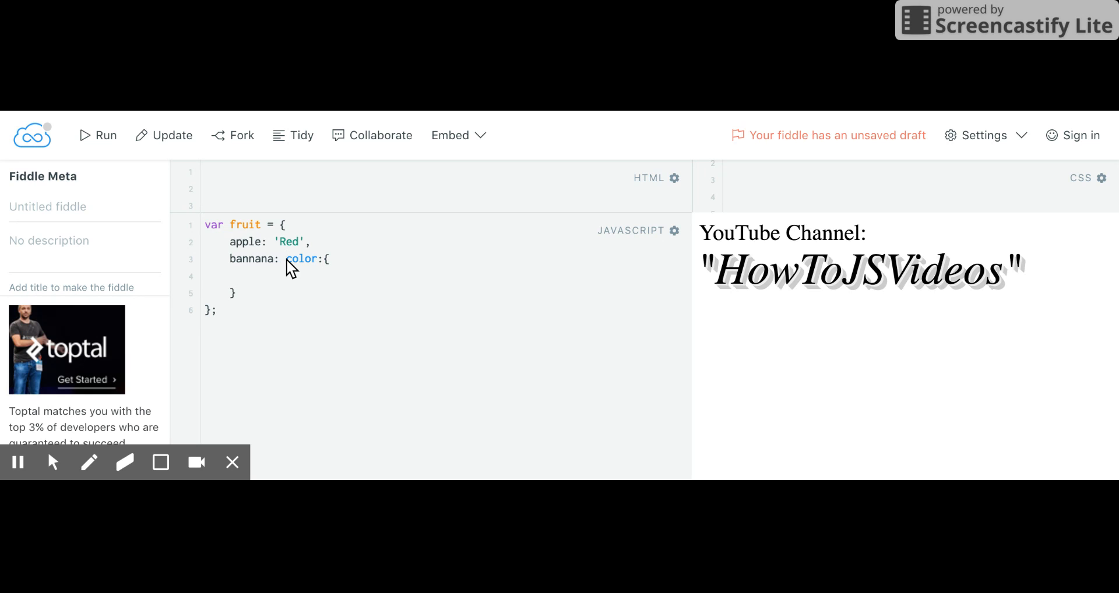
# Fix the nested braces and set the bannana color value to 'red'.
pyautogui.write('{')
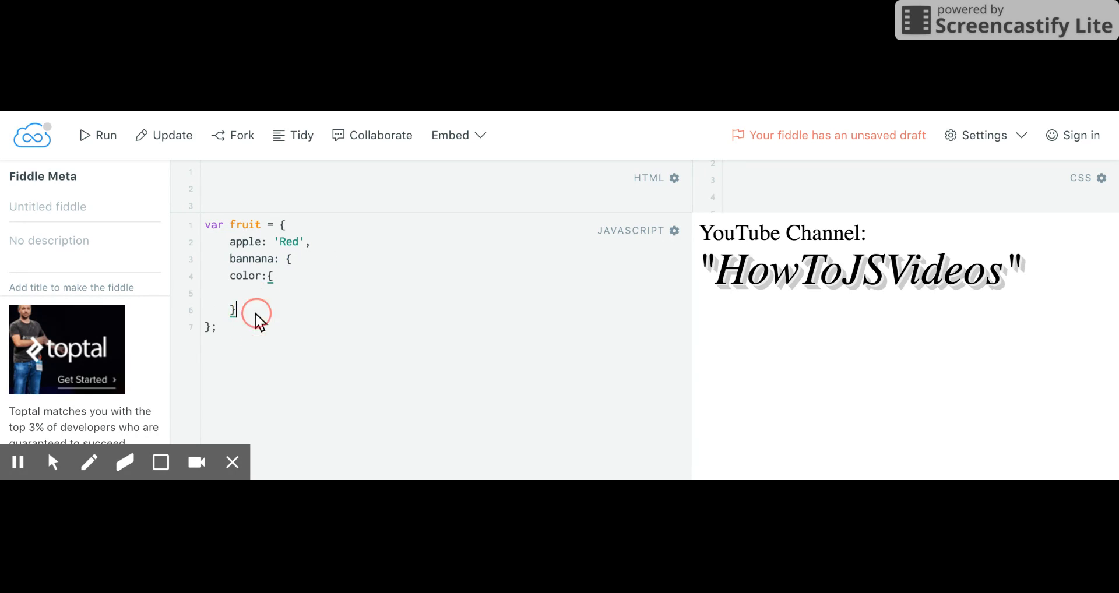
pyautogui.write('}')
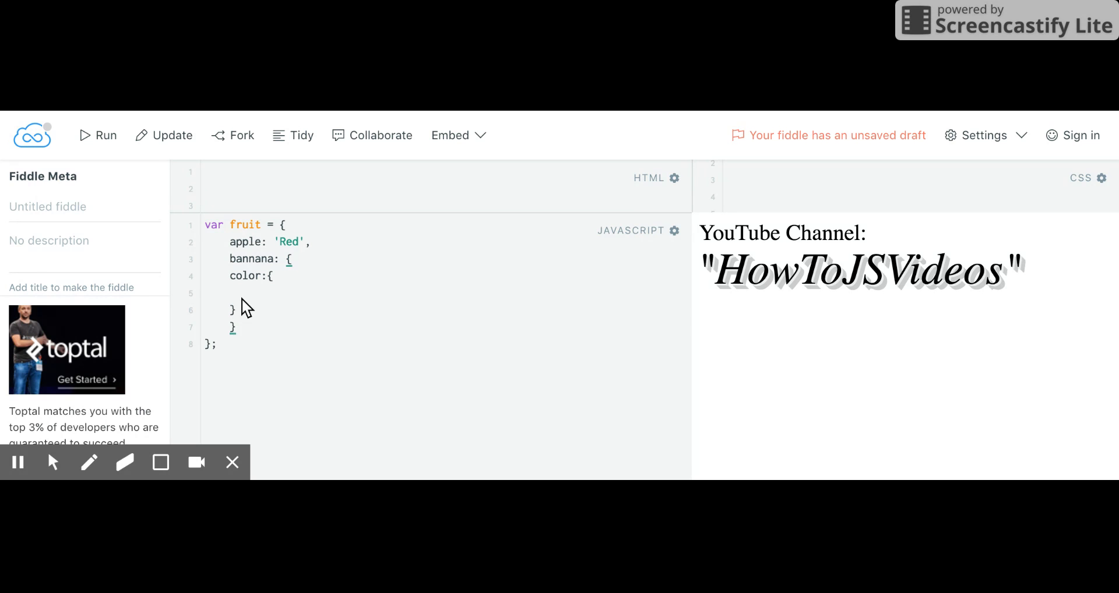
pyautogui.doubleClick(245, 276)
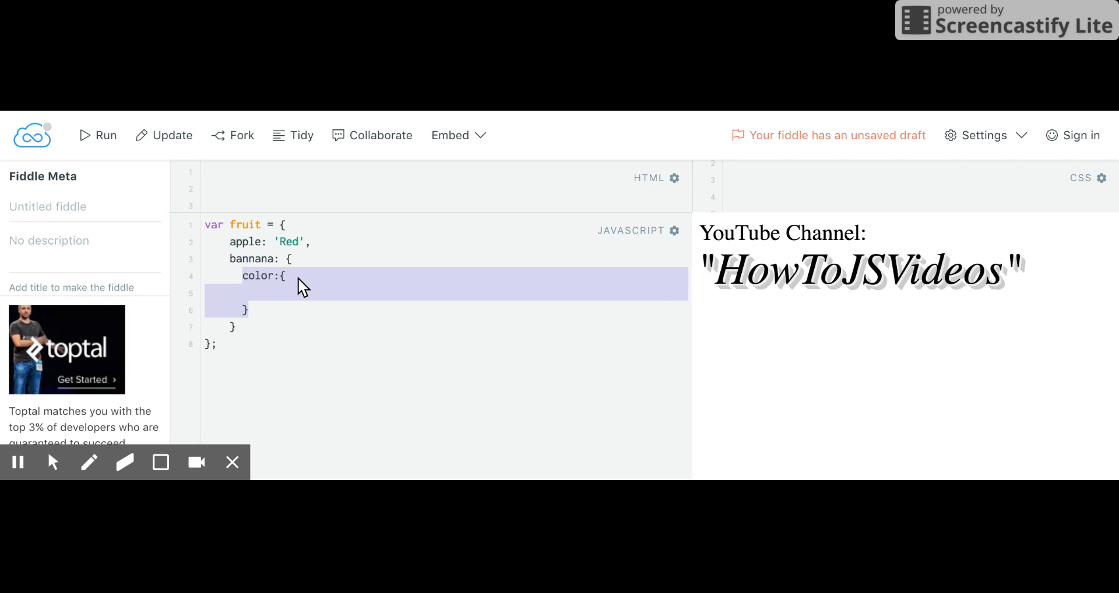
pyautogui.click(286, 277)
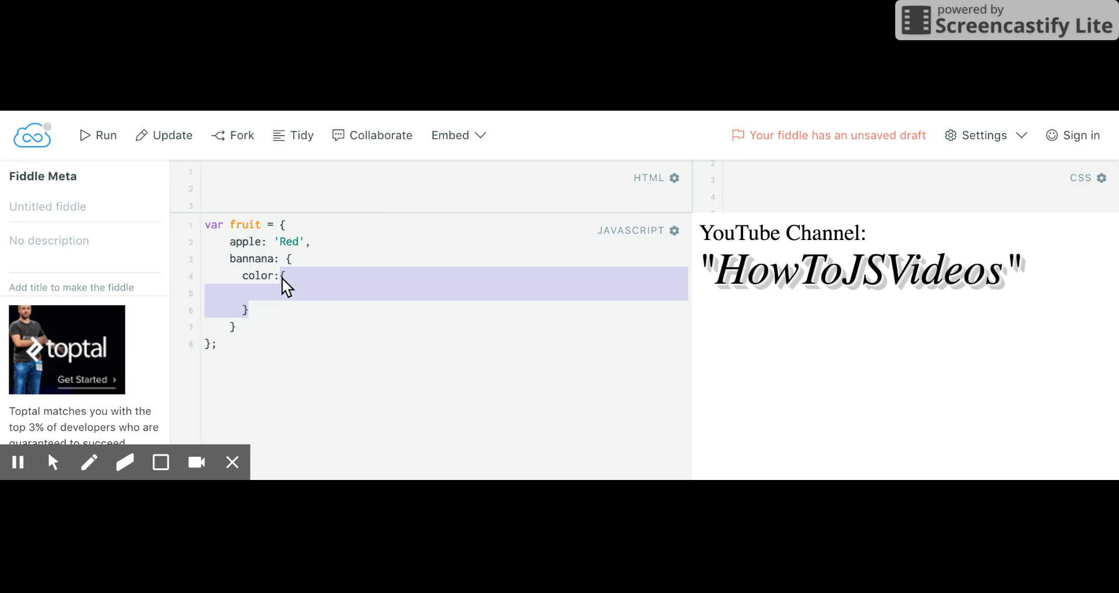
pyautogui.write('red')
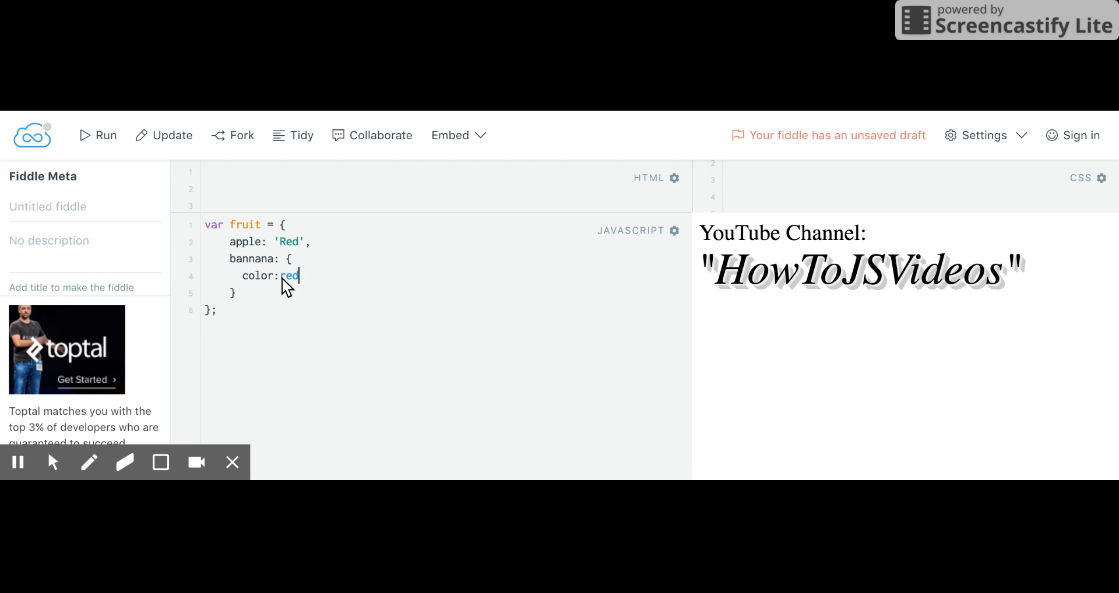
pyautogui.write("''")
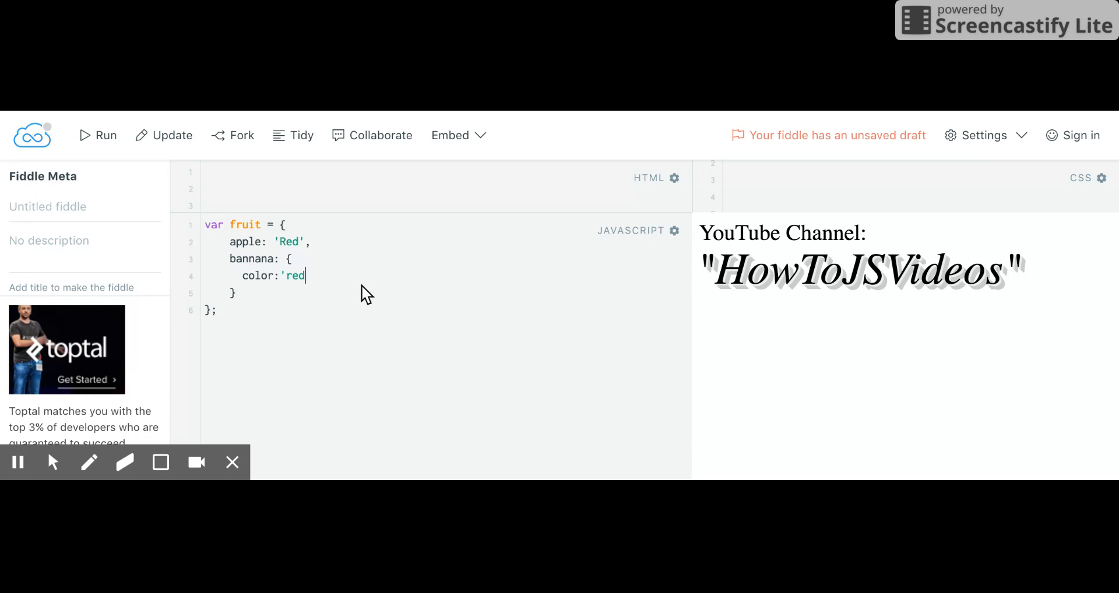
pyautogui.moveTo(239, 243)
pyautogui.write("'")
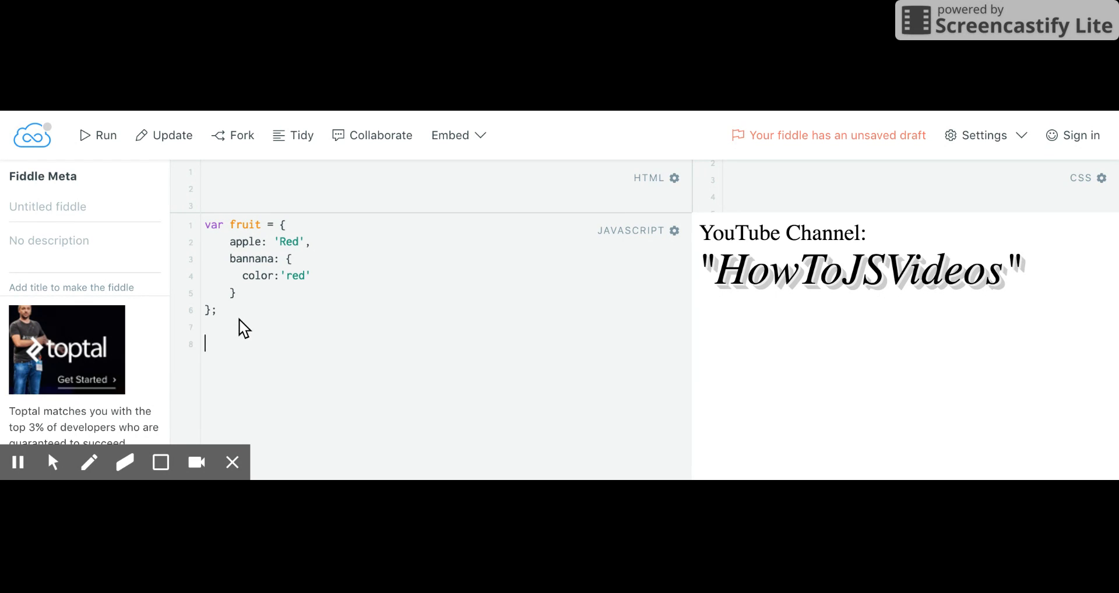
# Write console.log(fruit.apple) below the fruit object, correcting the 'pll' typo.
pyautogui.write('cons')
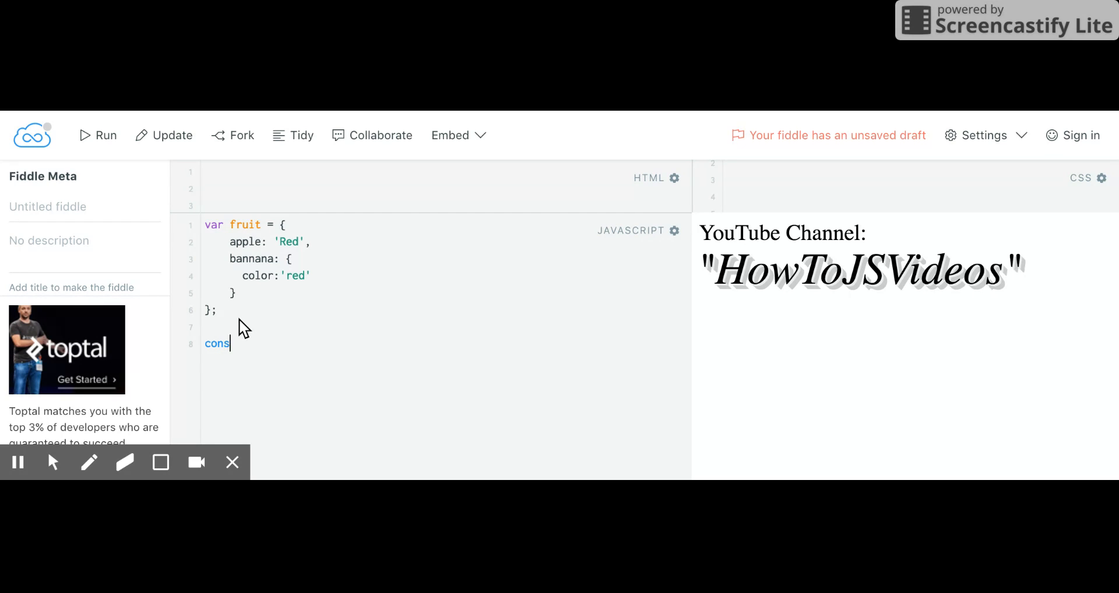
pyautogui.write('ole.log')
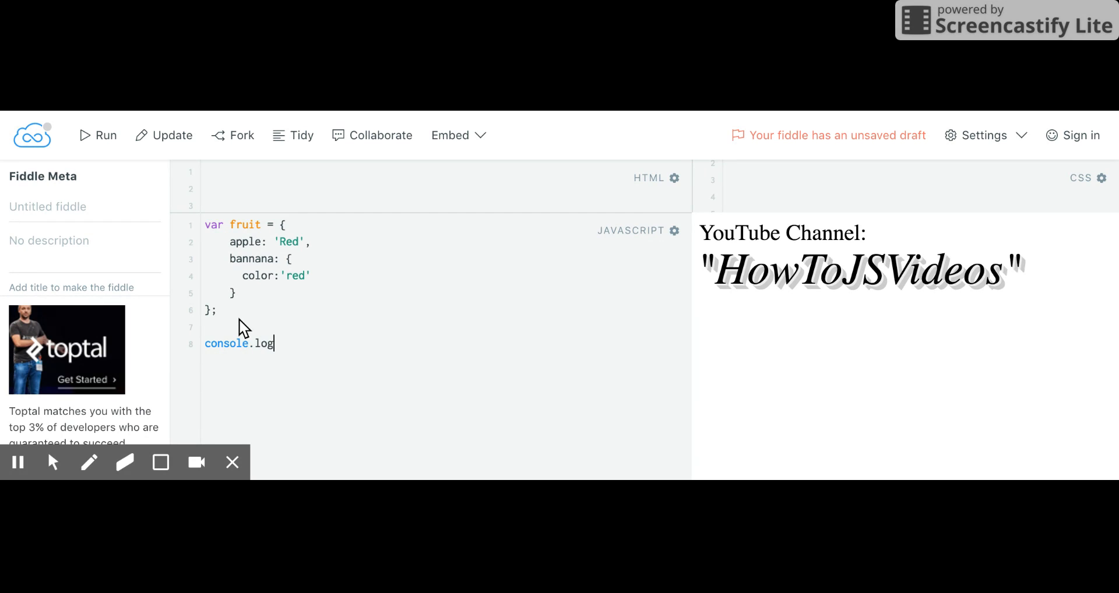
pyautogui.write('(')
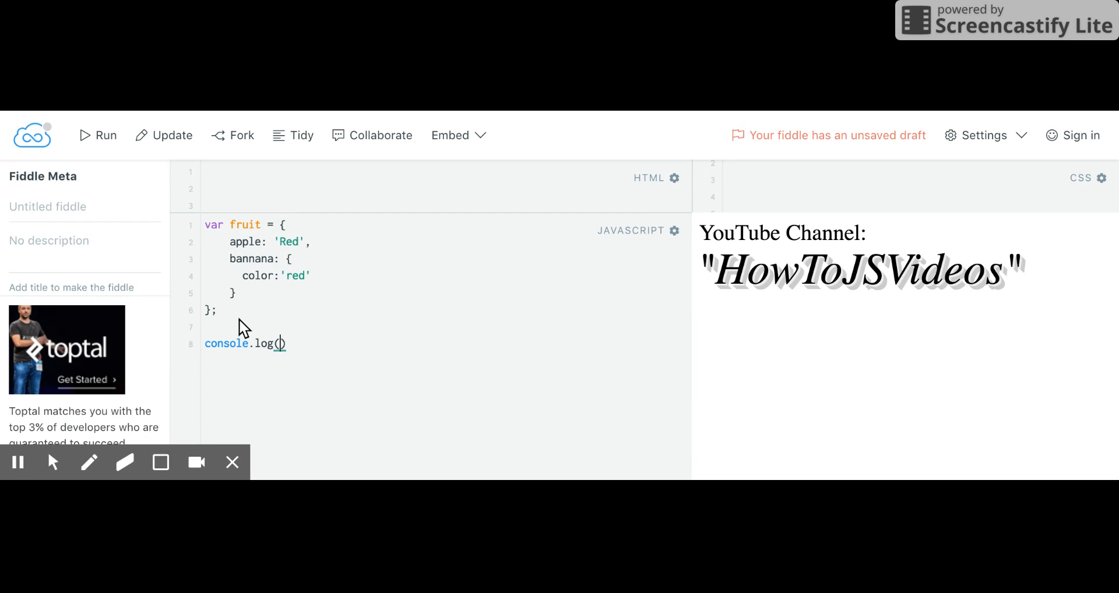
pyautogui.write('fruit')
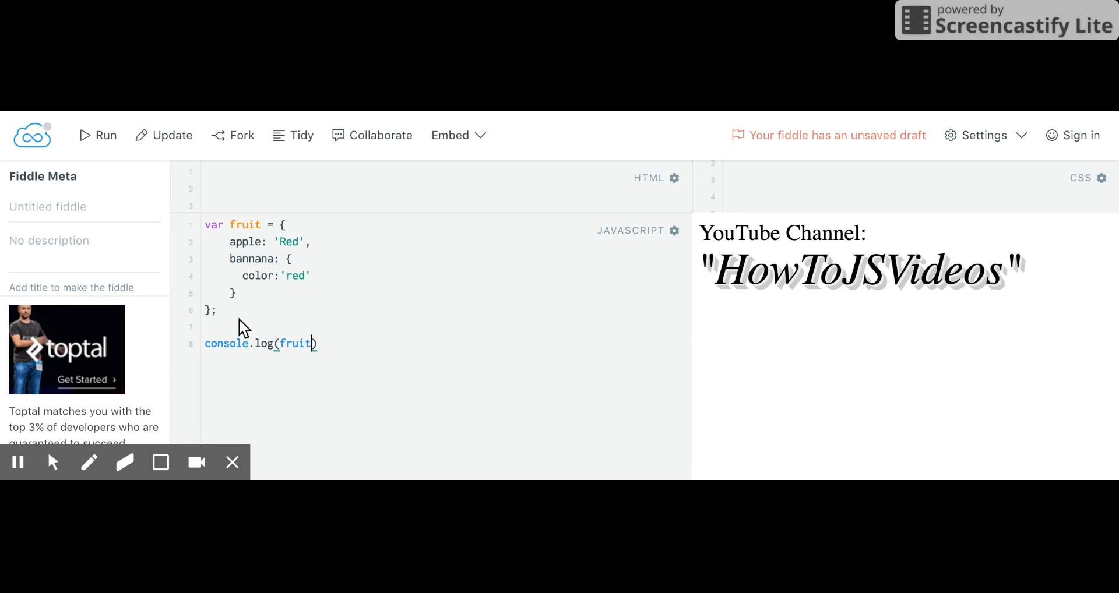
pyautogui.write('.pll')
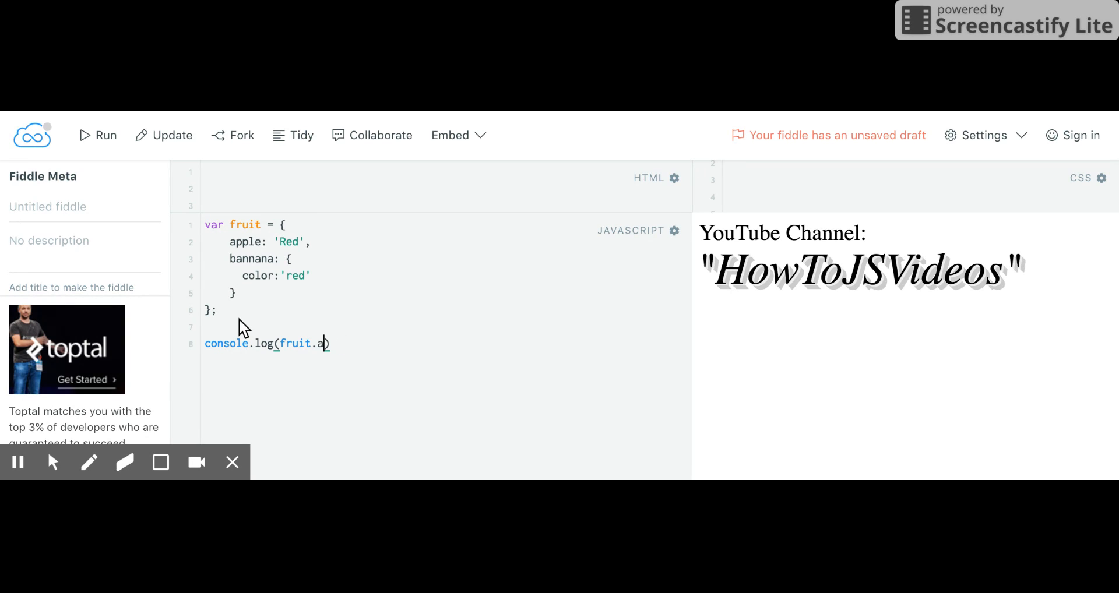
pyautogui.write('pple')
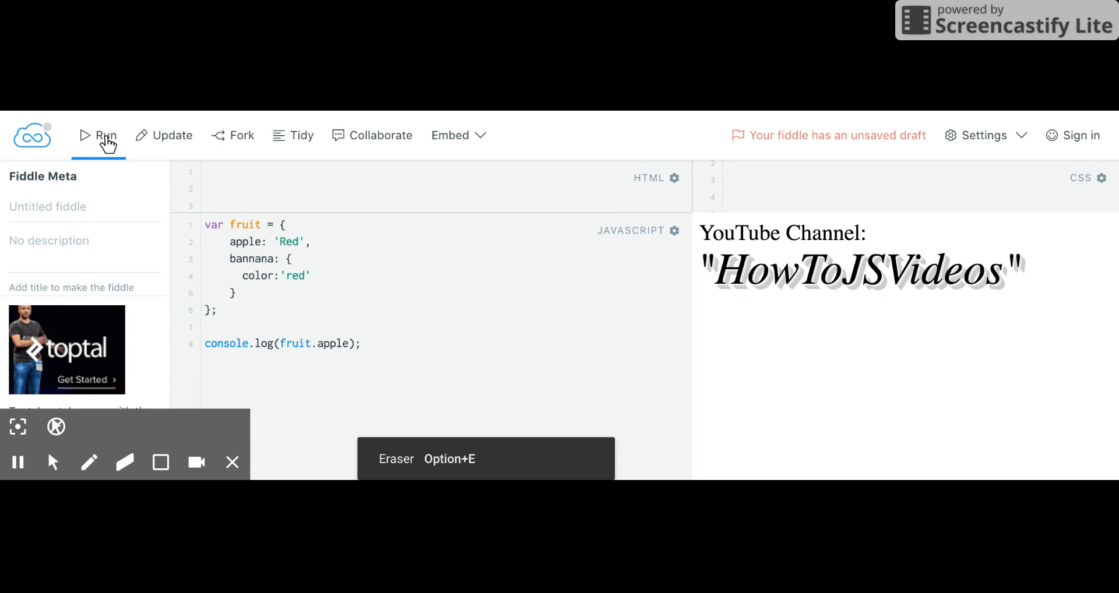
pyautogui.moveTo(255, 277)
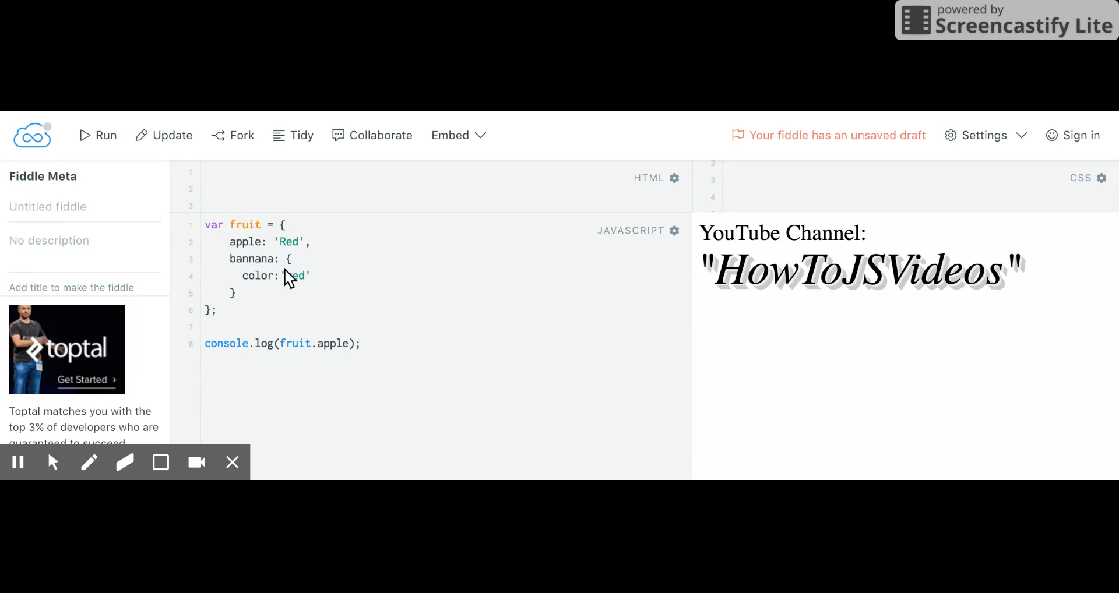
# Change the bannana color value from 'red' to 'yellow'.
pyautogui.doubleClick(294, 275)
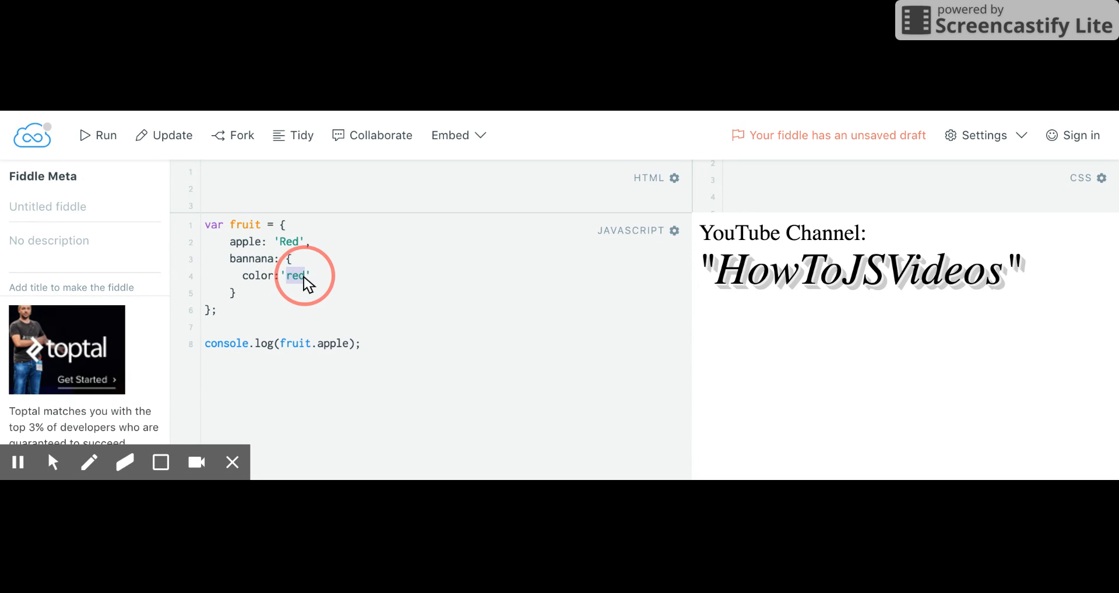
pyautogui.write('yellow')
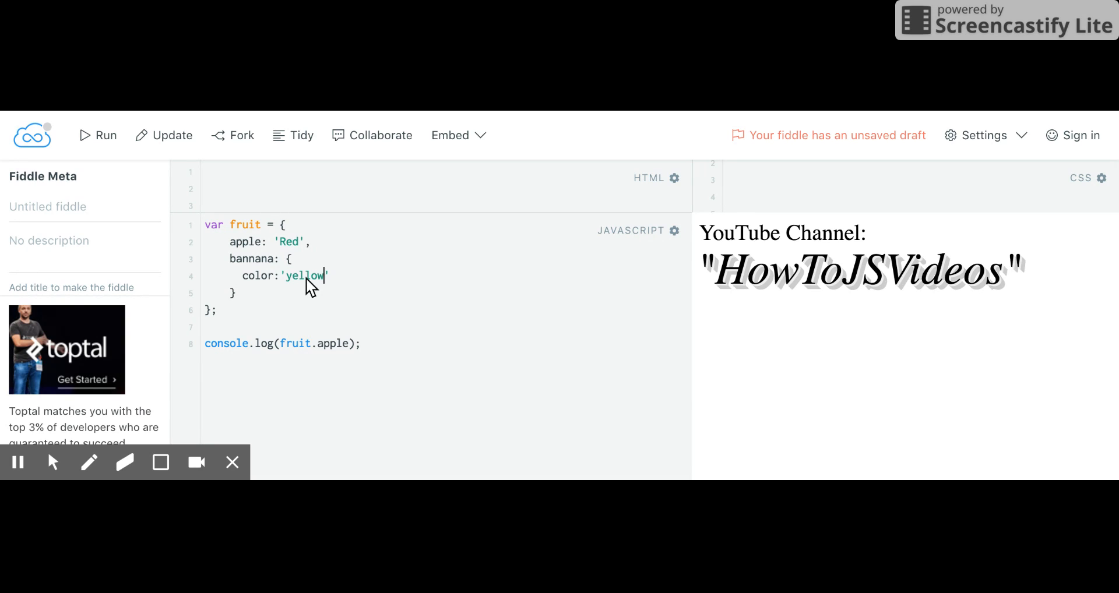
pyautogui.moveTo(371, 352)
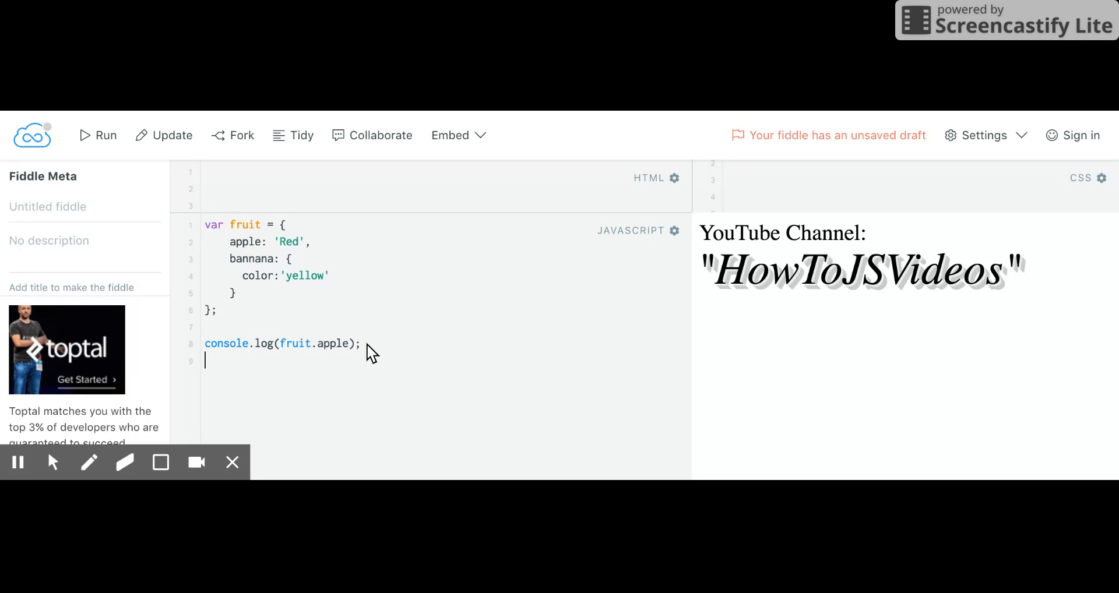
# Start a second log line with console.log(fruit.).
pyautogui.write('console')
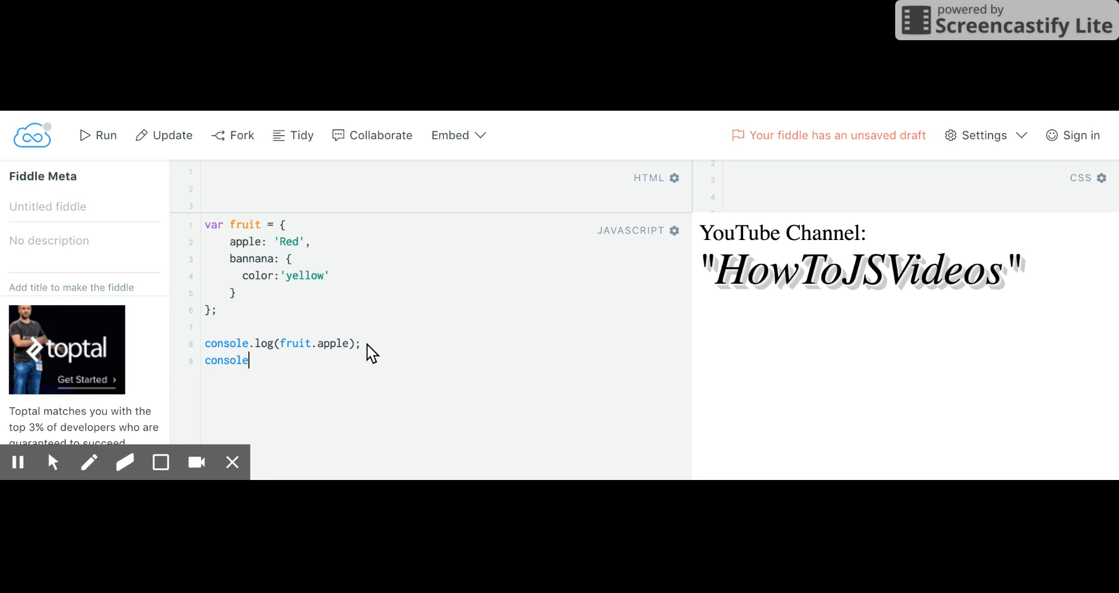
pyautogui.write('.log')
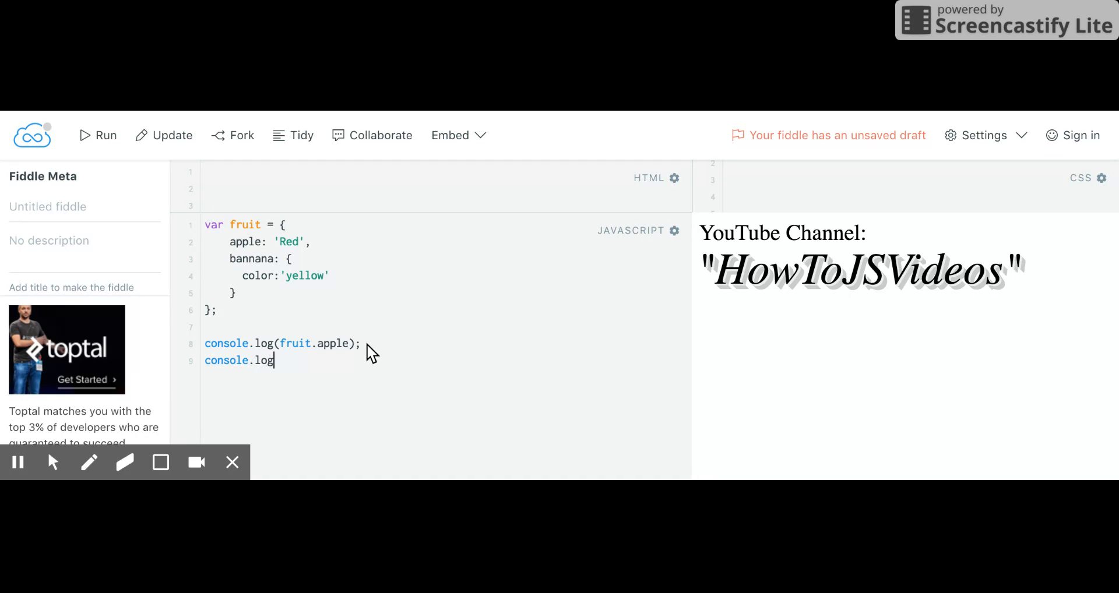
pyautogui.write('()')
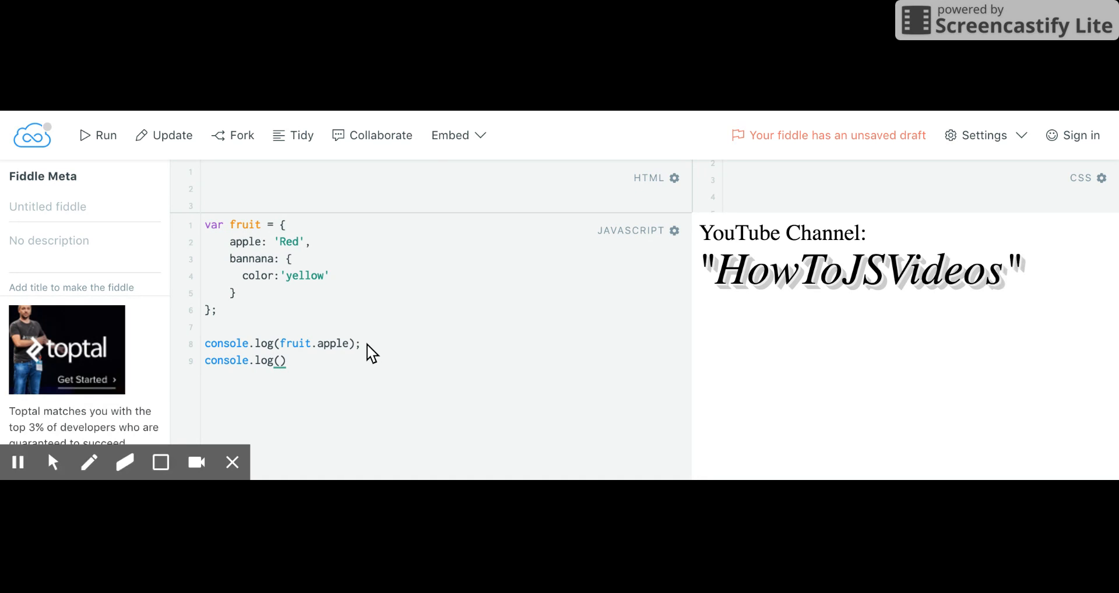
pyautogui.write('fr')
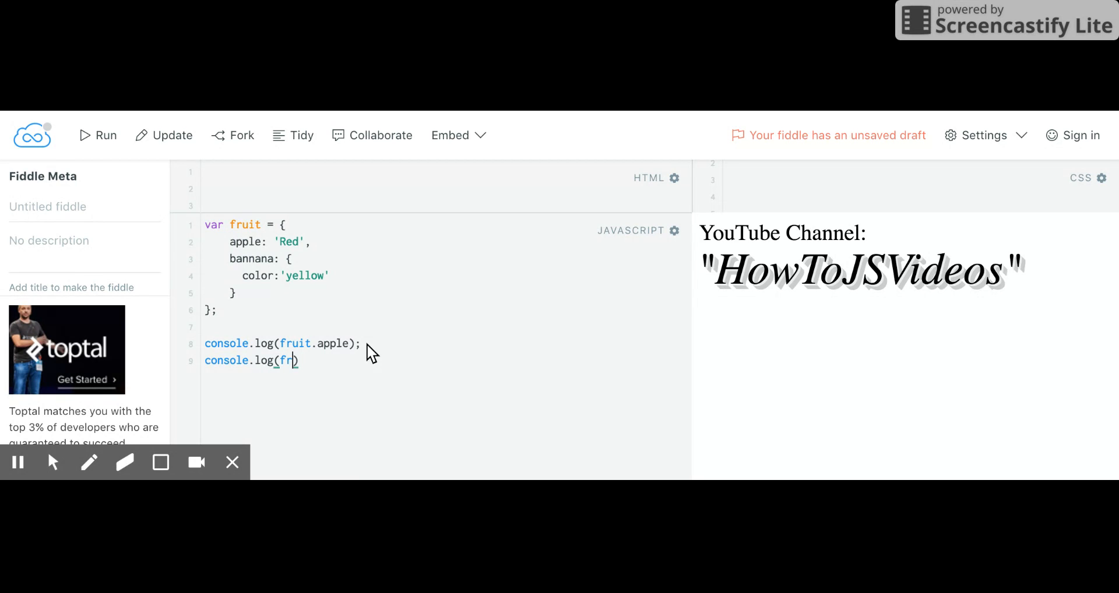
pyautogui.write('uit)')
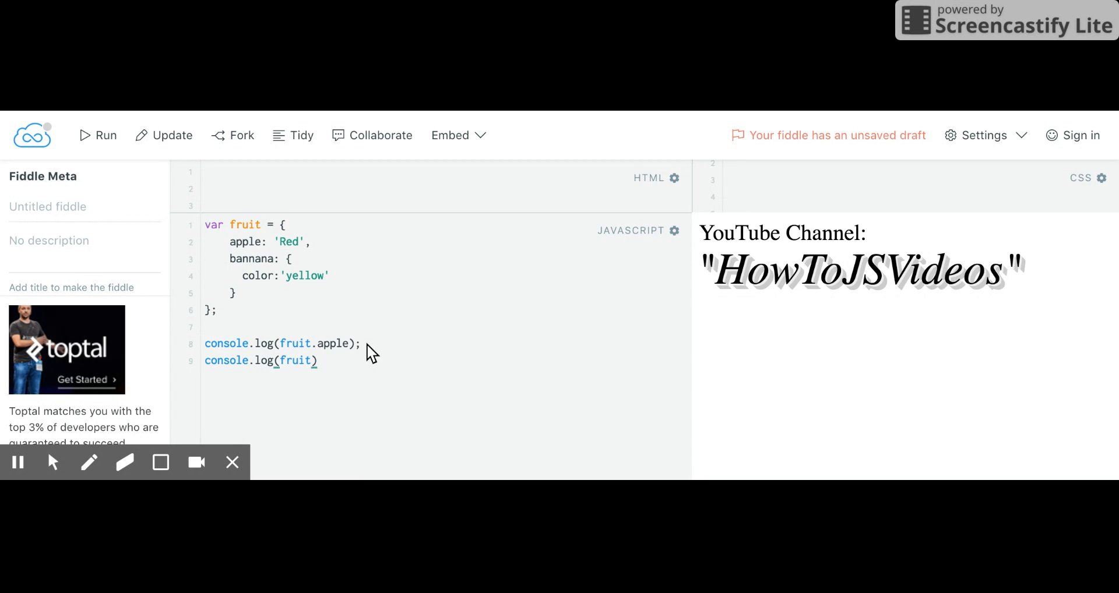
pyautogui.write('.')
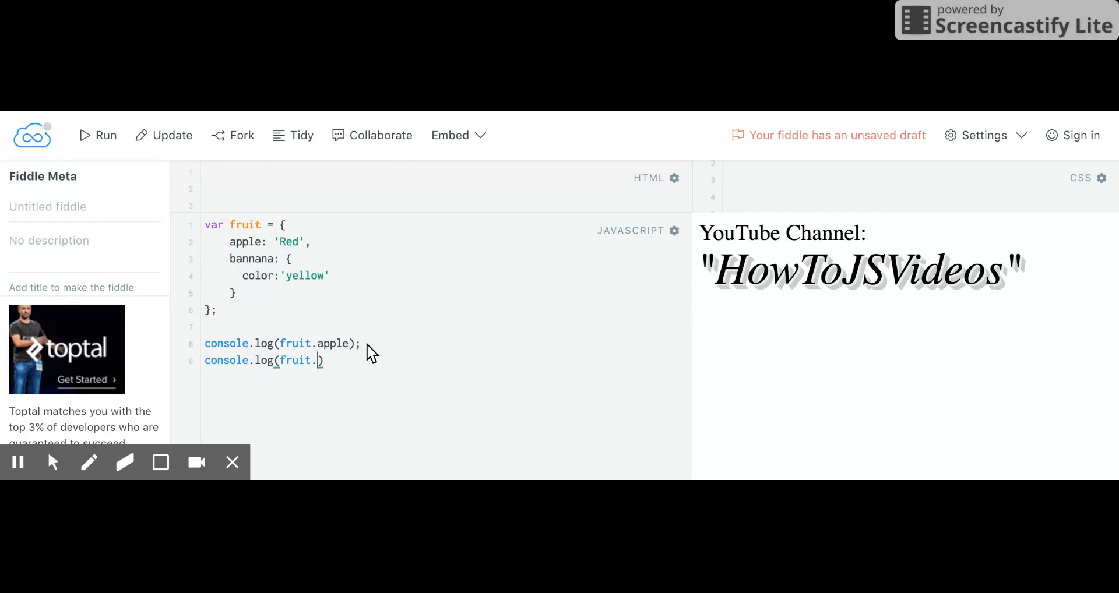
# Complete the second log as fruit.bannana.color, matching the property's spelling.
pyautogui.write('bann')
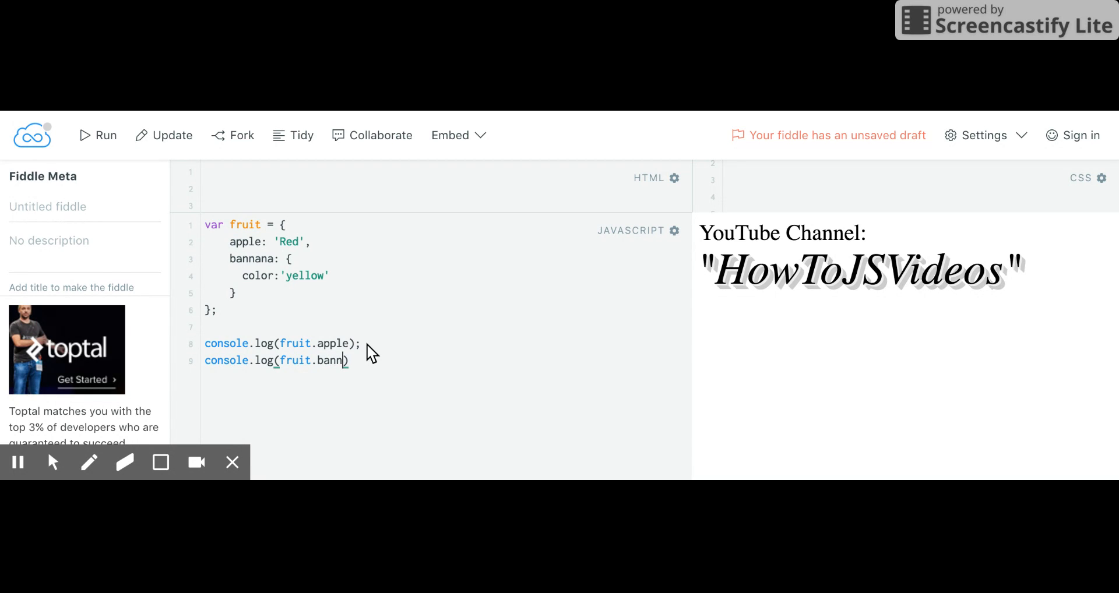
pyautogui.write('ana')
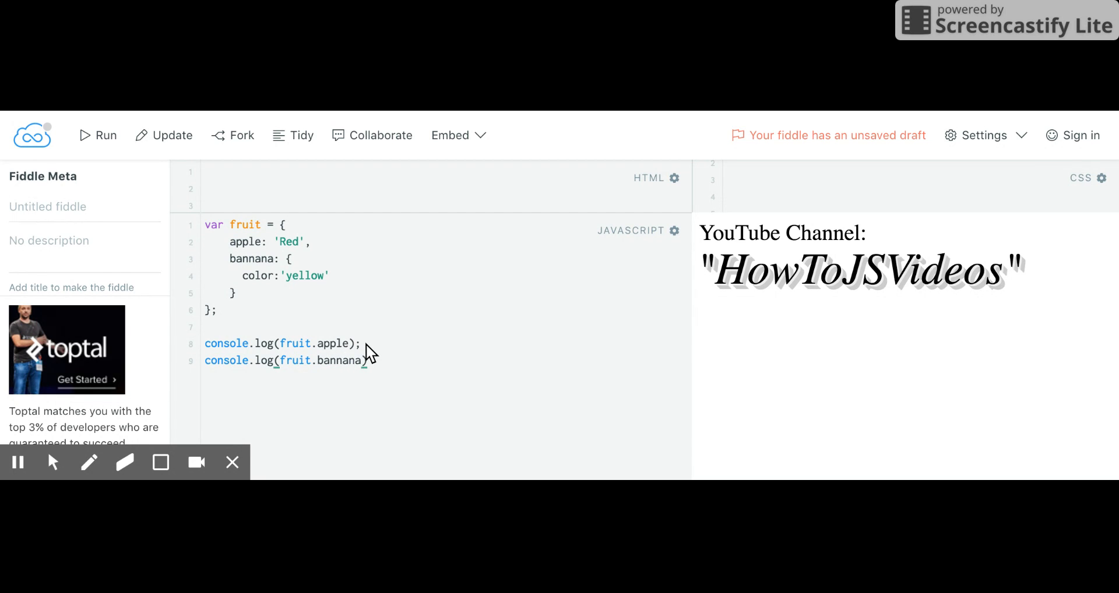
pyautogui.doubleClick(251, 259)
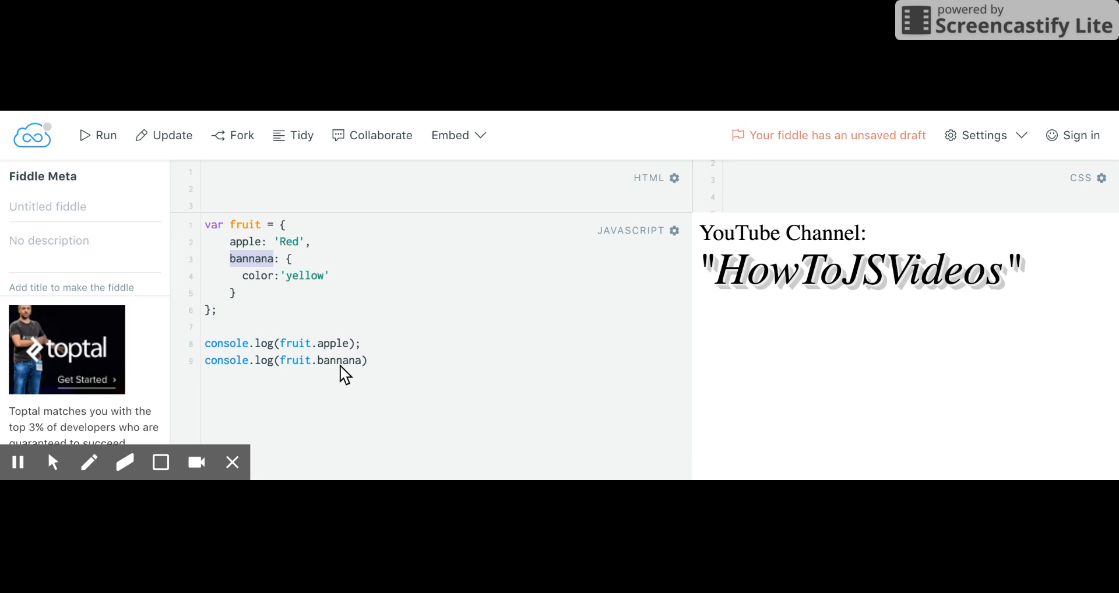
pyautogui.doubleClick(339, 361)
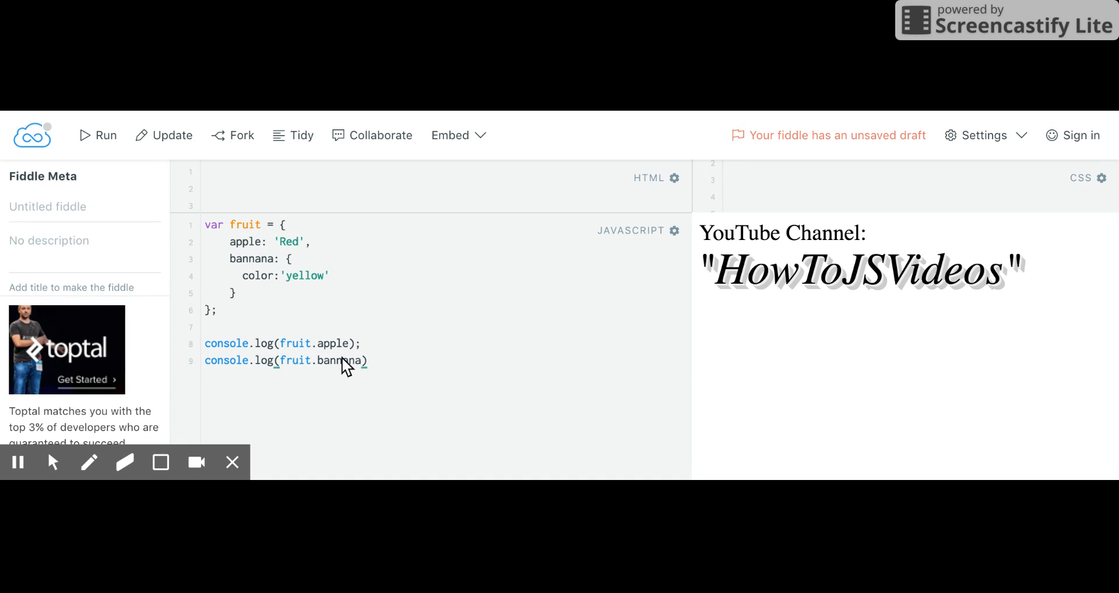
pyautogui.moveTo(246, 248)
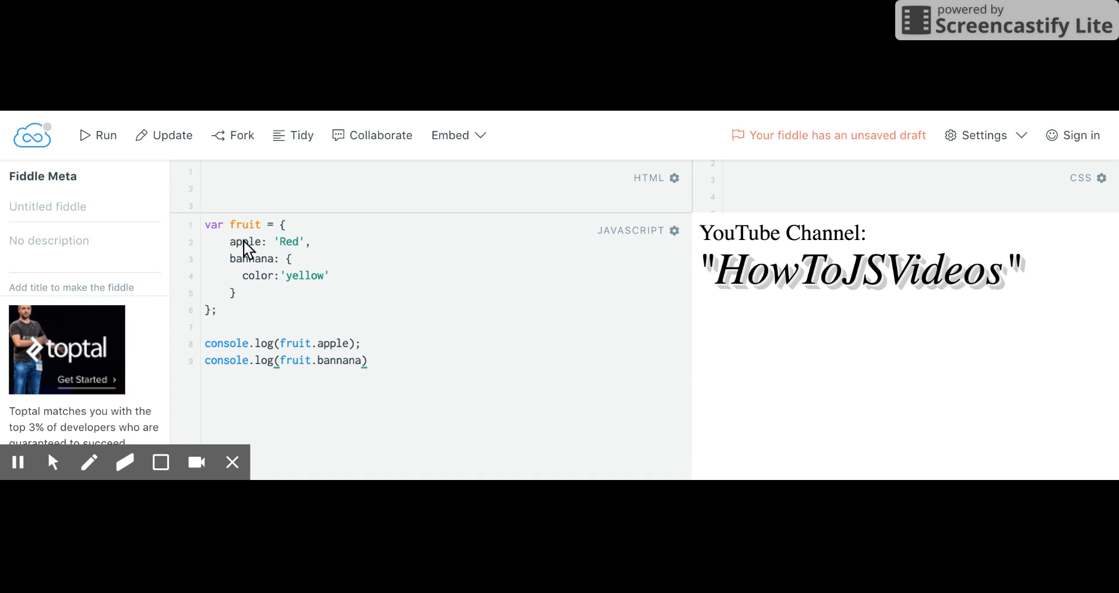
pyautogui.moveTo(292, 267)
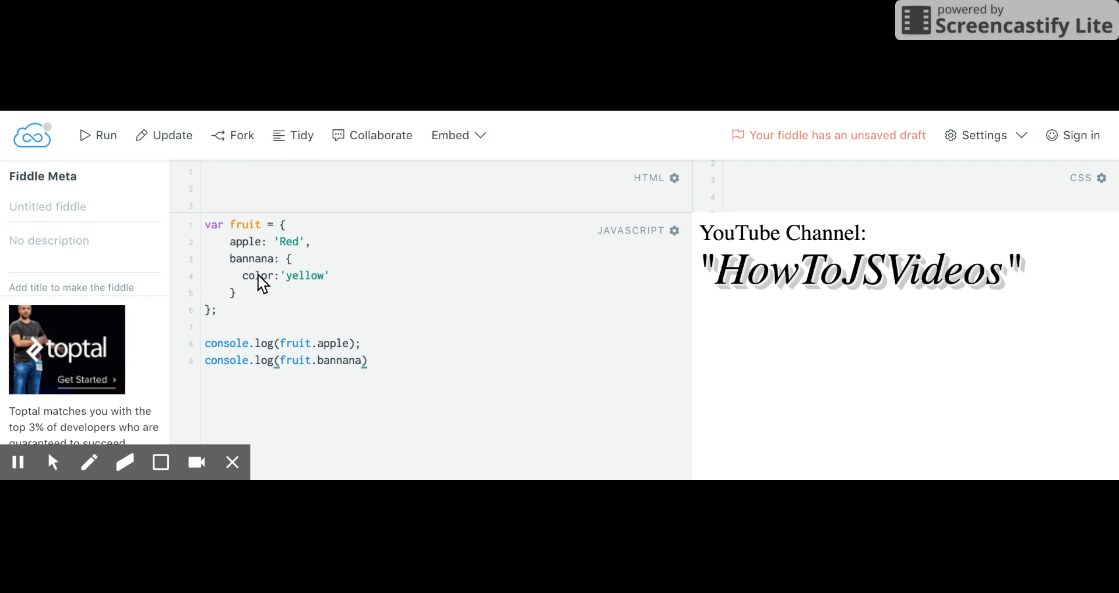
pyautogui.write('.color')
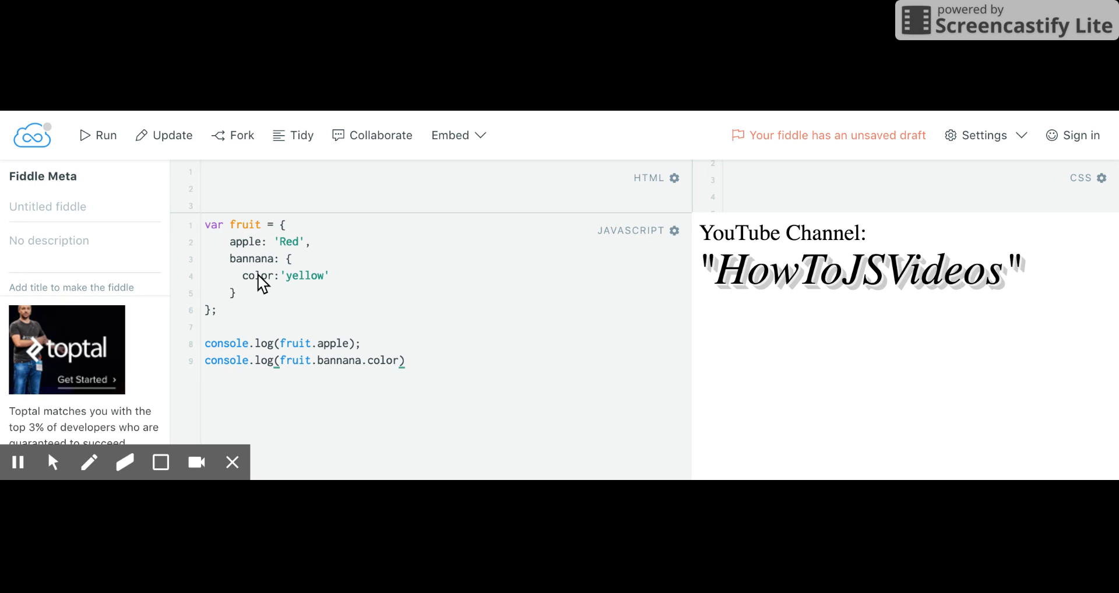
pyautogui.write(';')
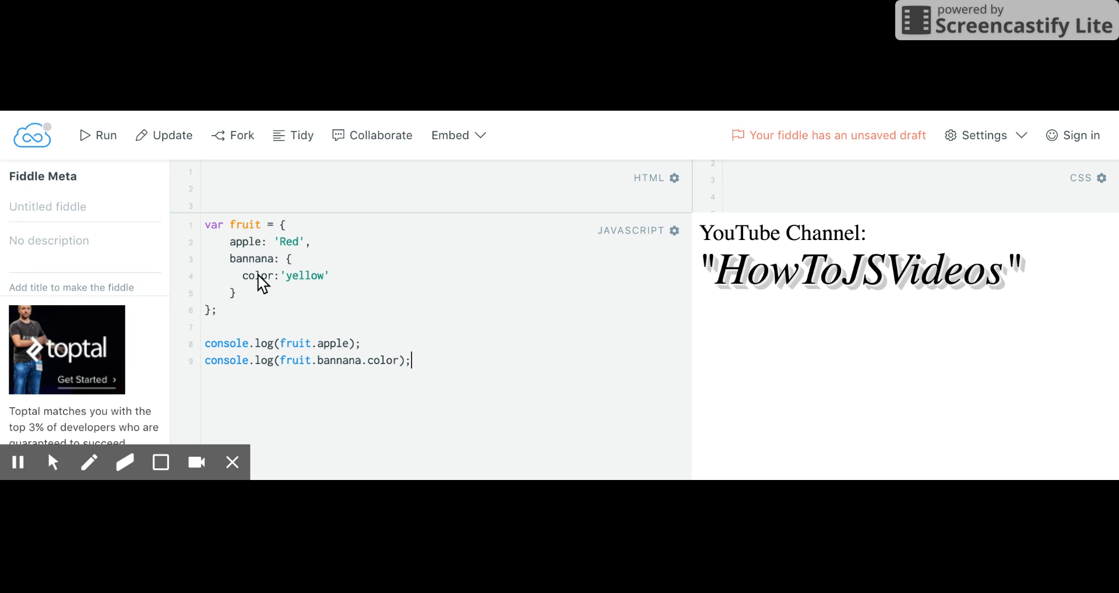
pyautogui.moveTo(17, 463)
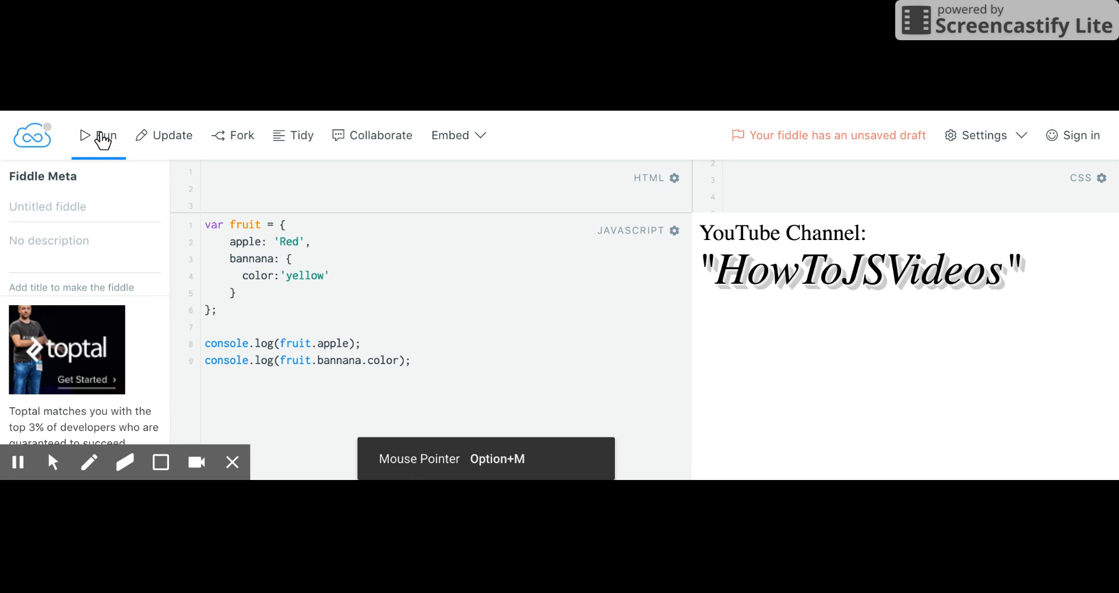
pyautogui.moveTo(137, 140)
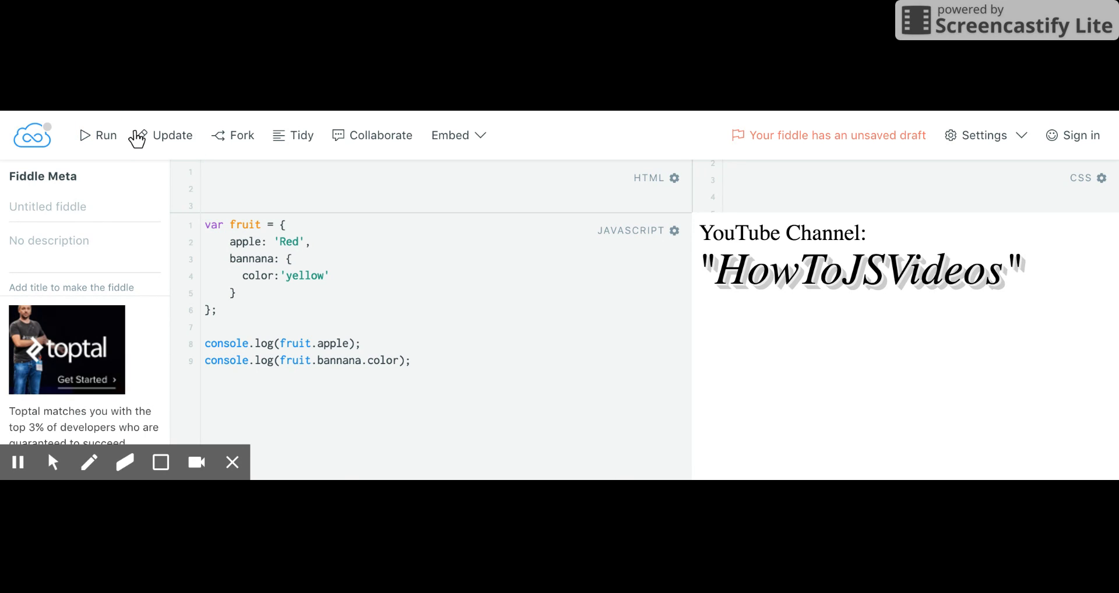
pyautogui.moveTo(325, 355)
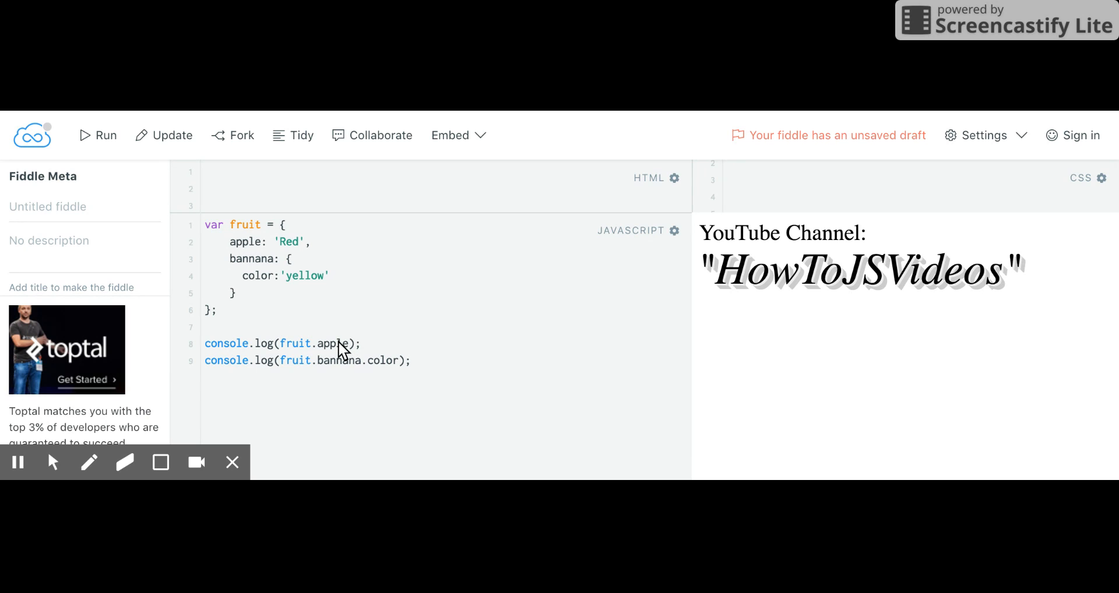
pyautogui.moveTo(216, 256)
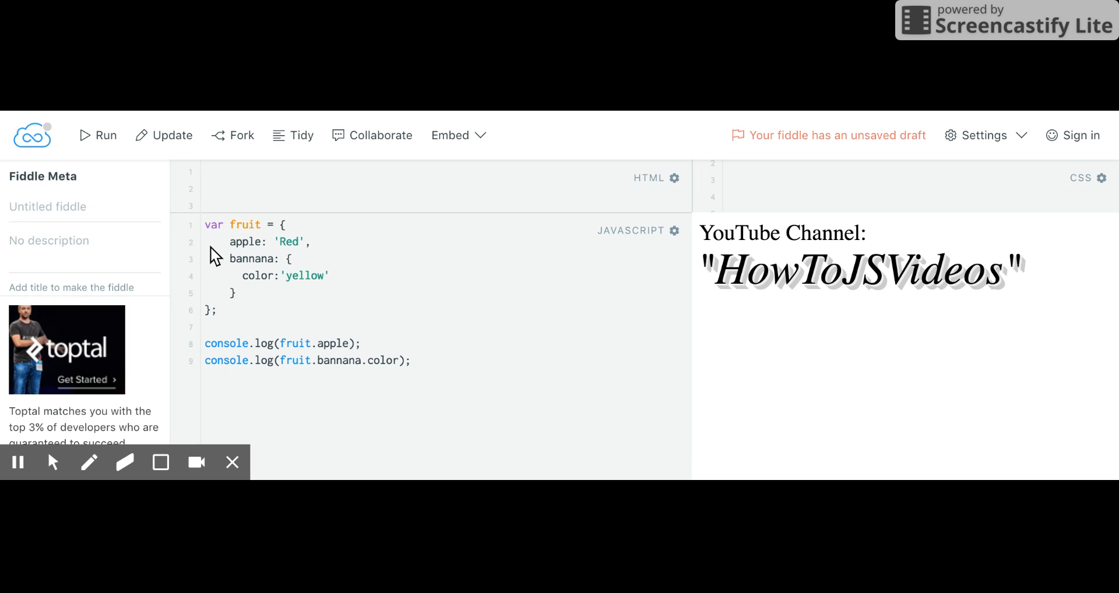
pyautogui.click(52, 462)
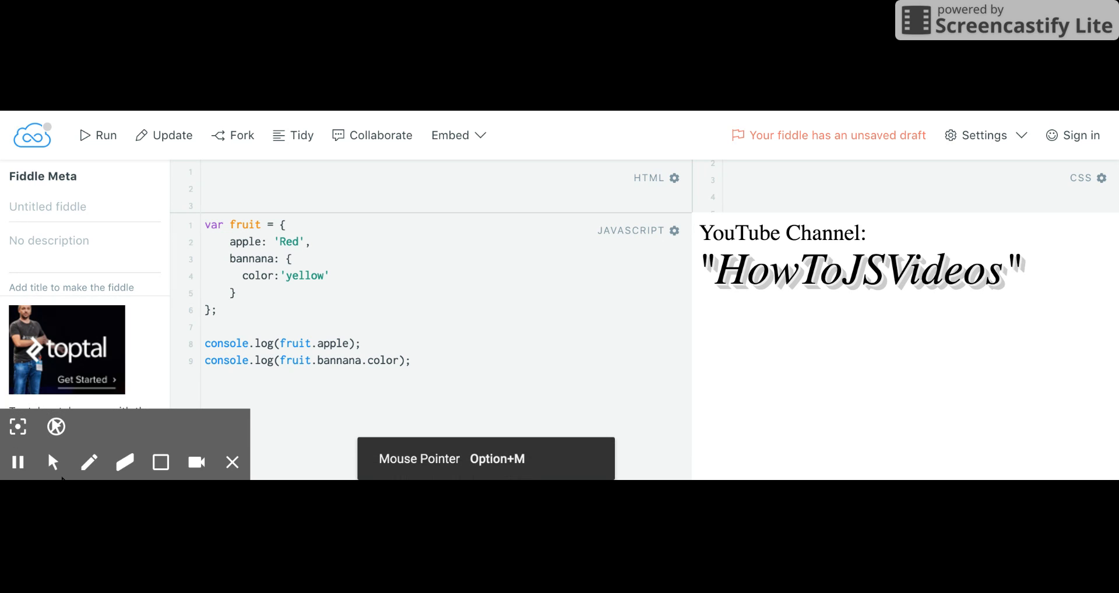
pyautogui.moveTo(117, 168)
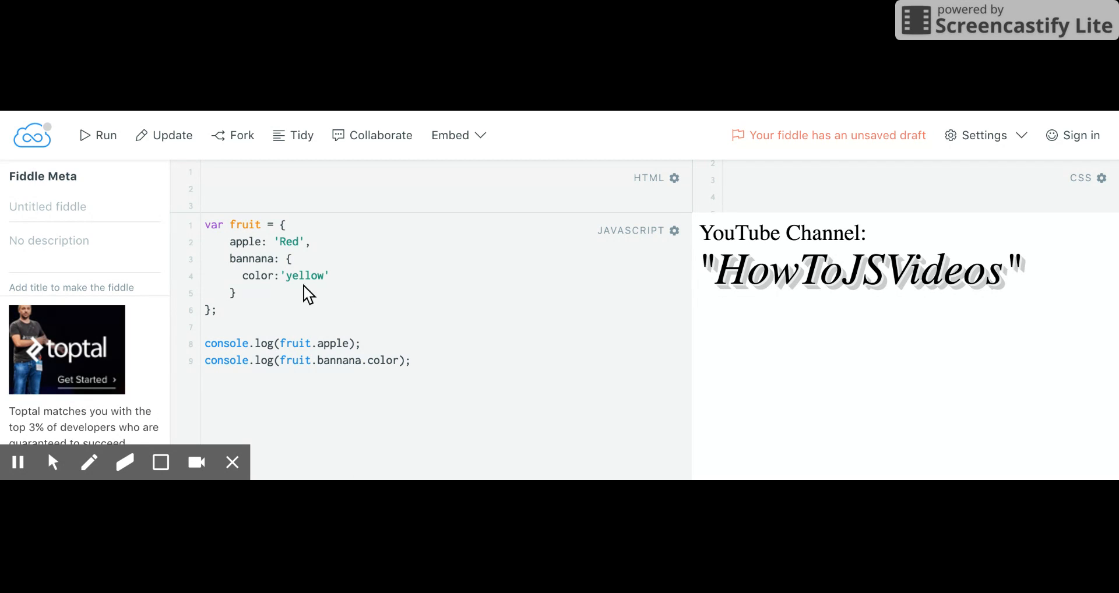
pyautogui.moveTo(266, 298)
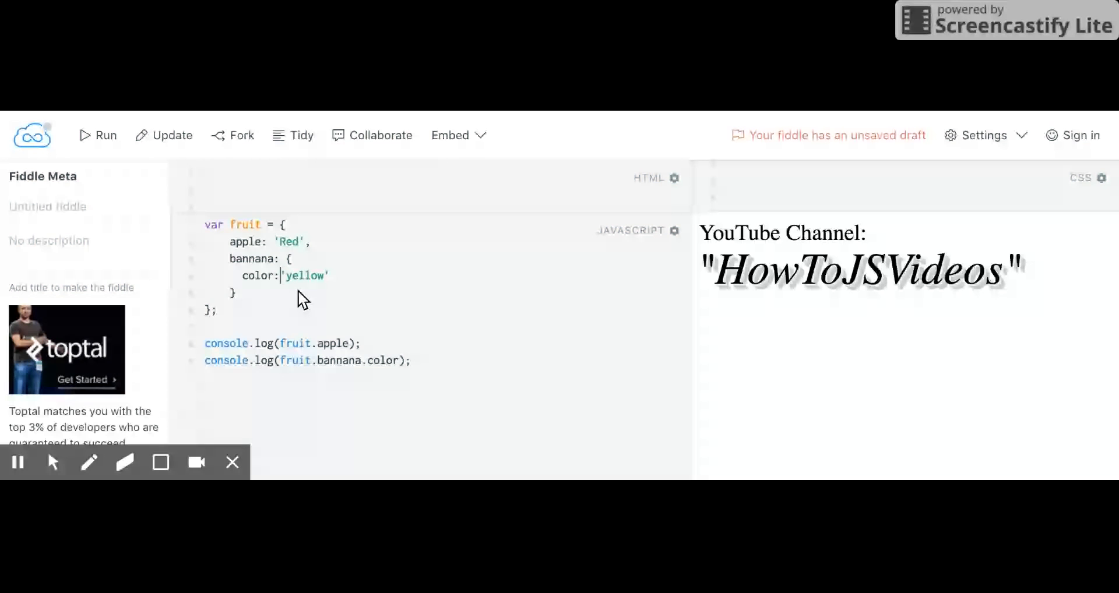
# Turn the color value into a function returning 'yellow'.
pyautogui.write('function() {')
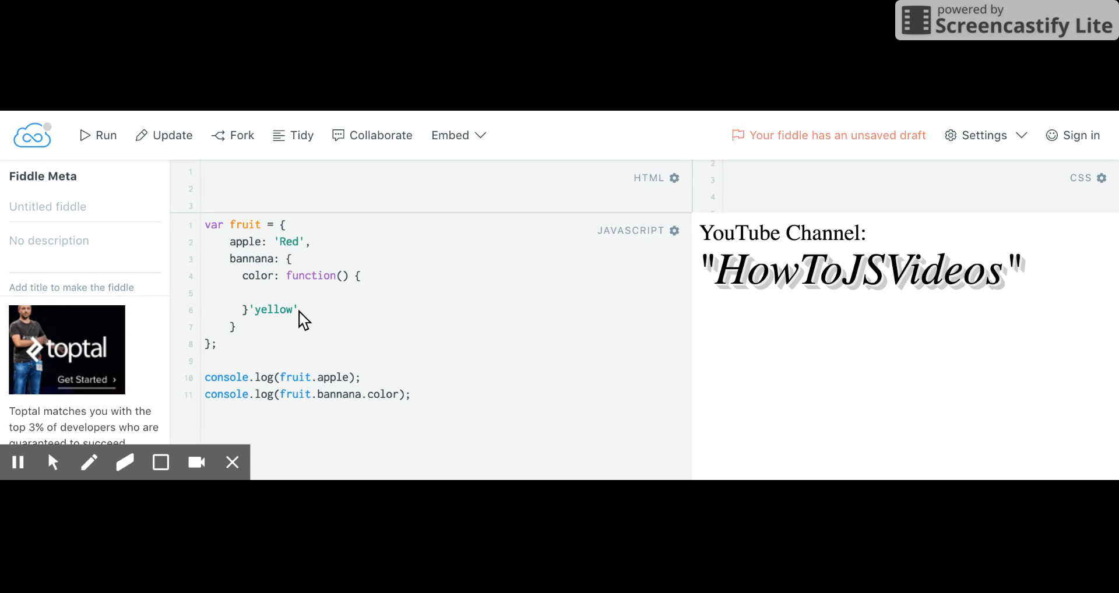
pyautogui.write('}')
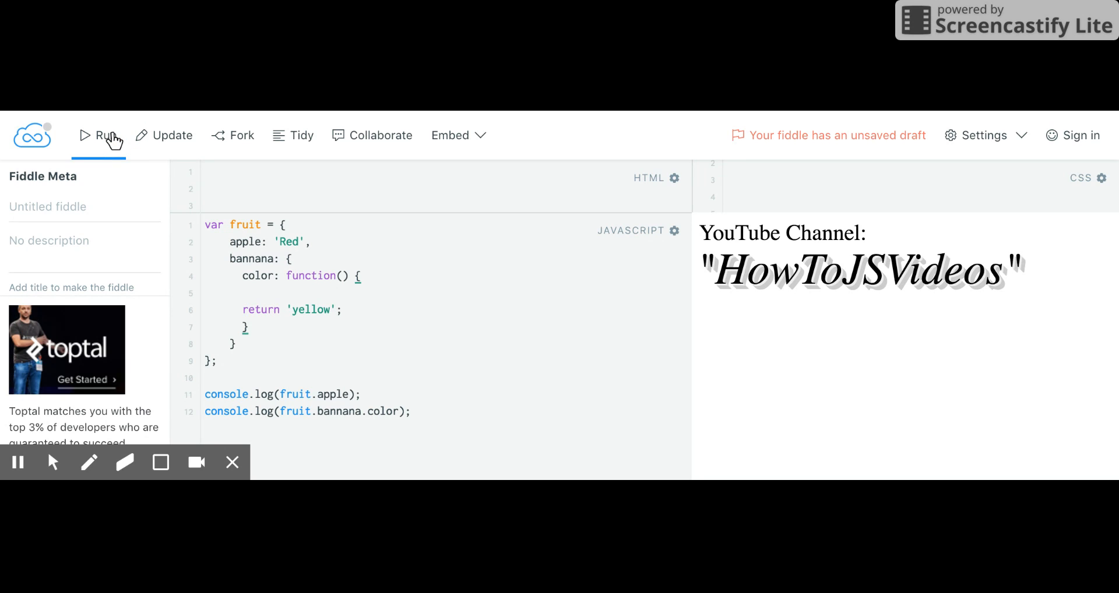
pyautogui.moveTo(317, 345)
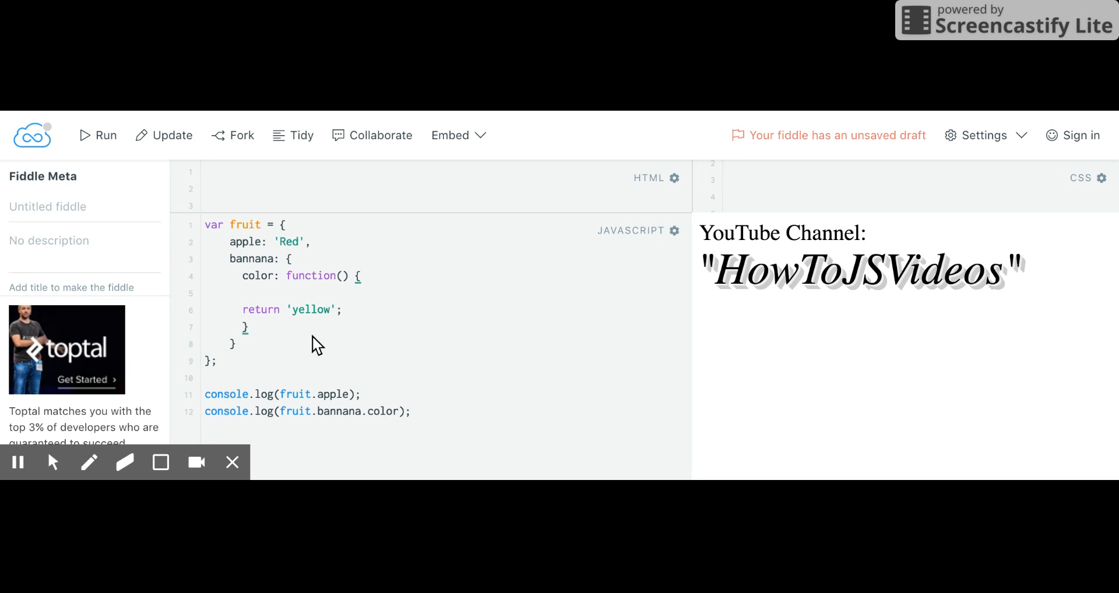
pyautogui.moveTo(367, 417)
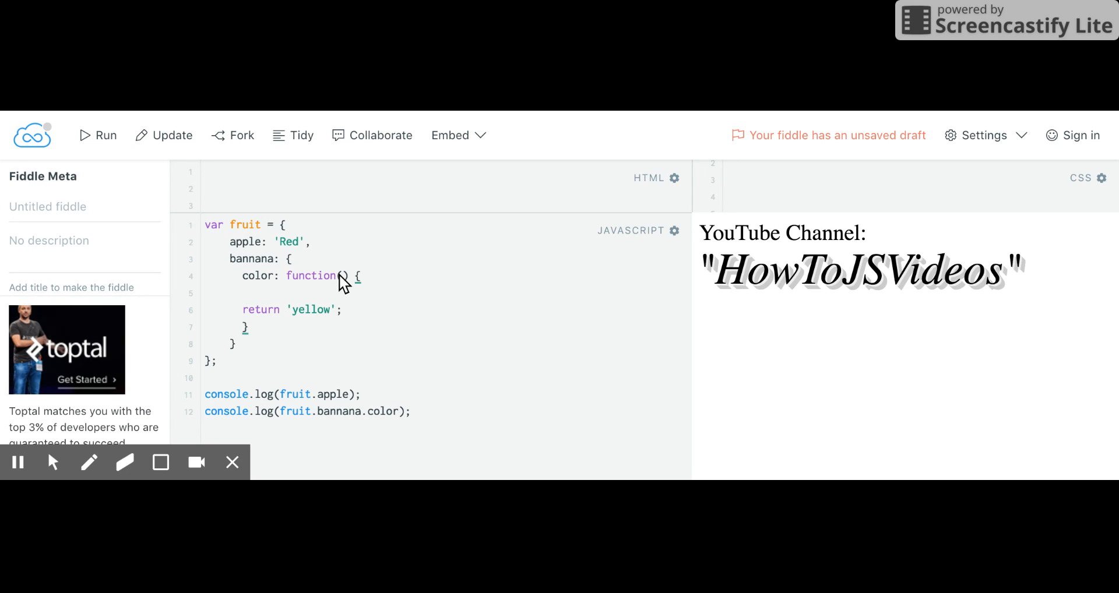
pyautogui.moveTo(277, 454)
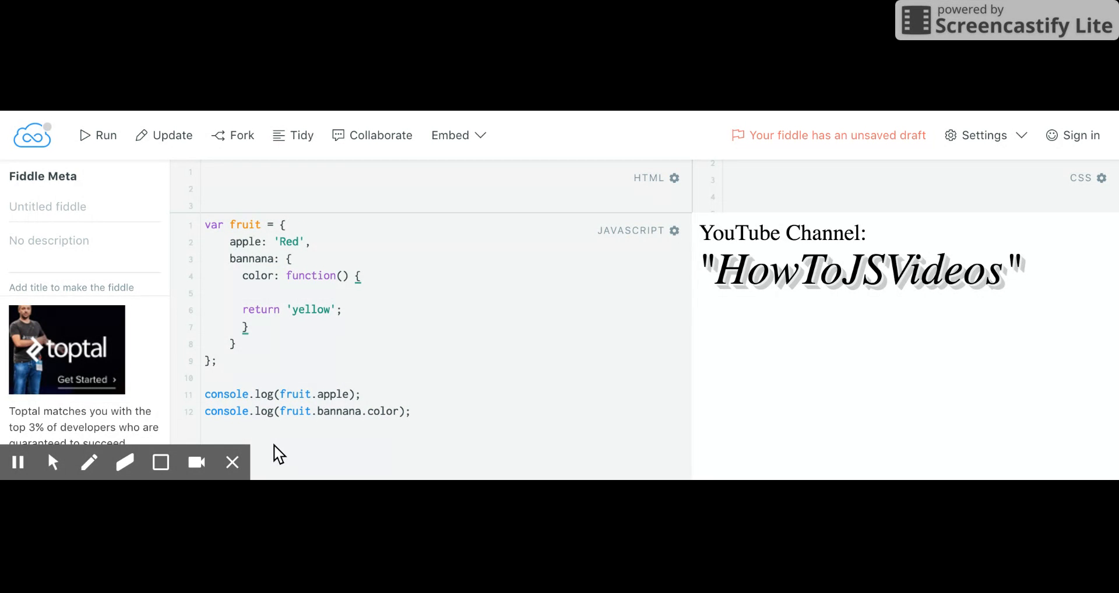
pyautogui.moveTo(326, 298)
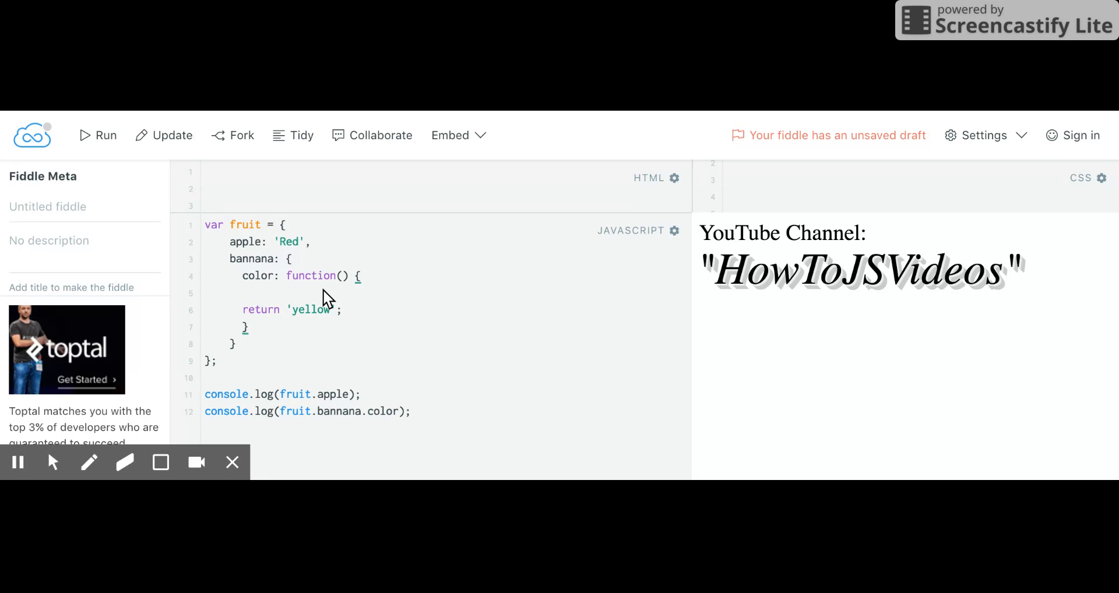
pyautogui.moveTo(334, 316)
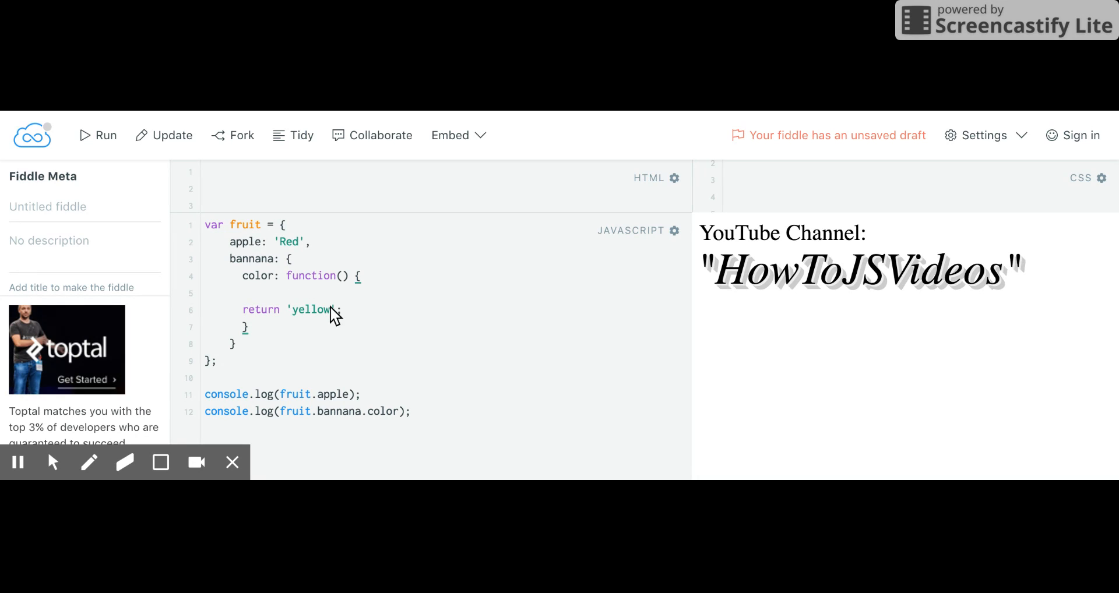
pyautogui.moveTo(222, 406)
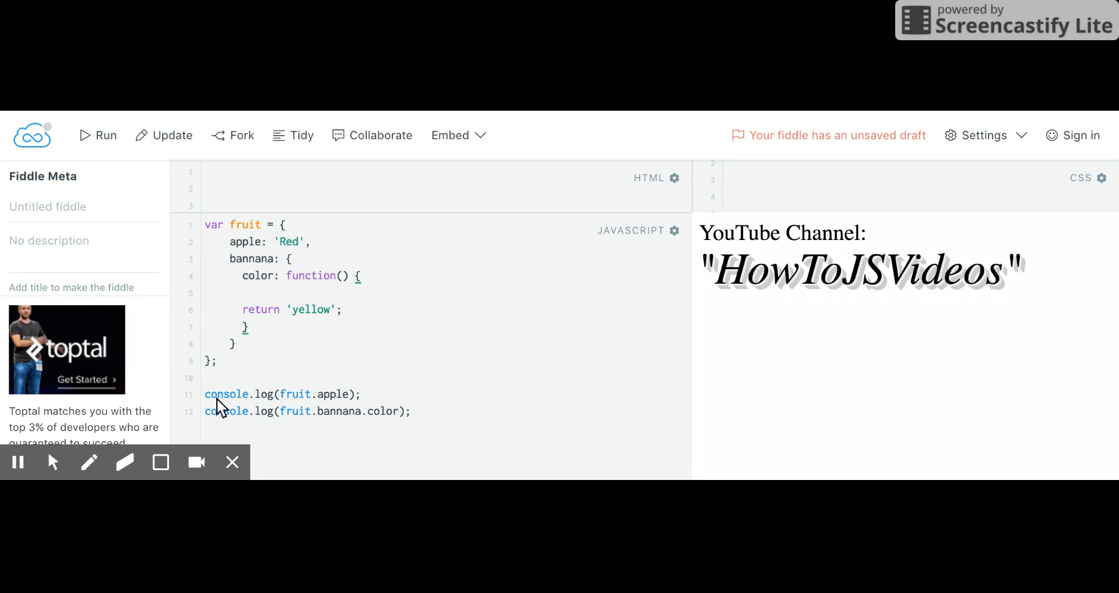
pyautogui.moveTo(397, 415)
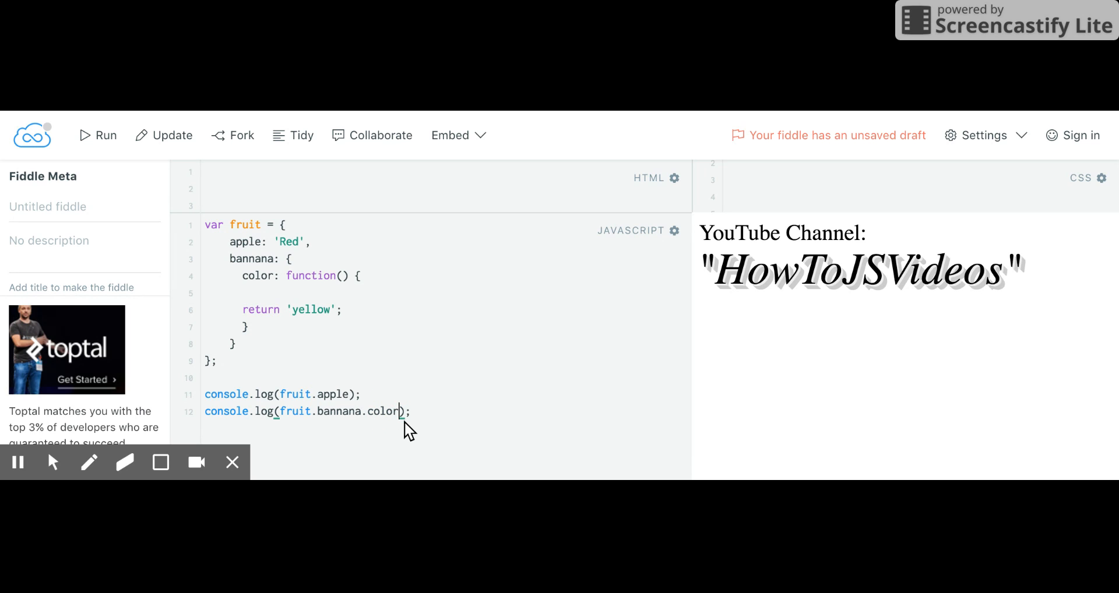
# Add () so the log line reads console.log(fruit.bannana.color());.
pyautogui.write('()')
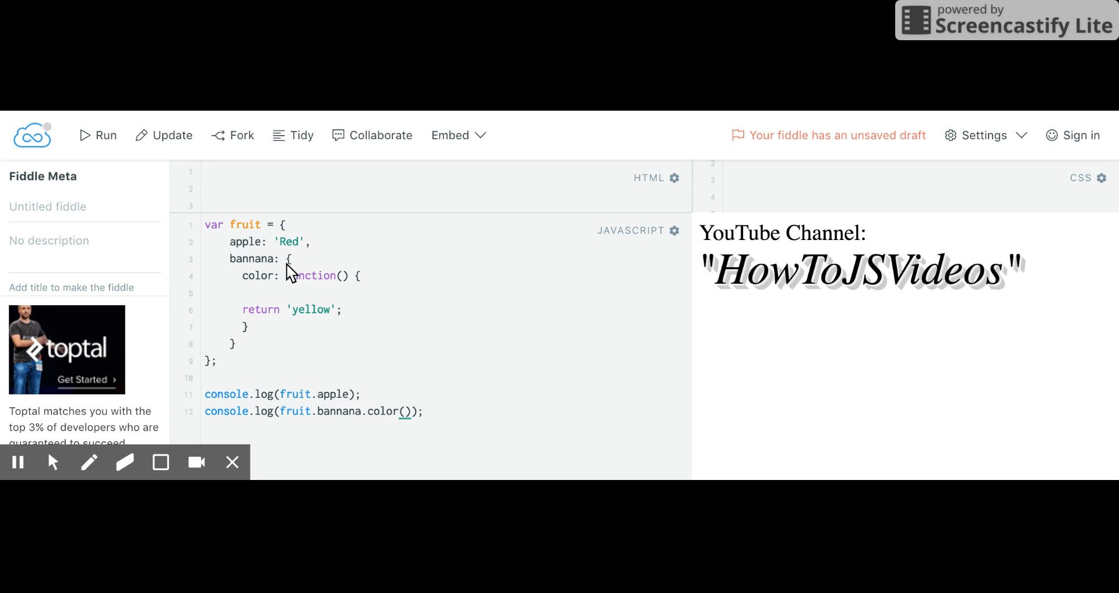
# Remove the blank line and color wrapper, joining bannana's function onto line 3.
pyautogui.click(243, 293)
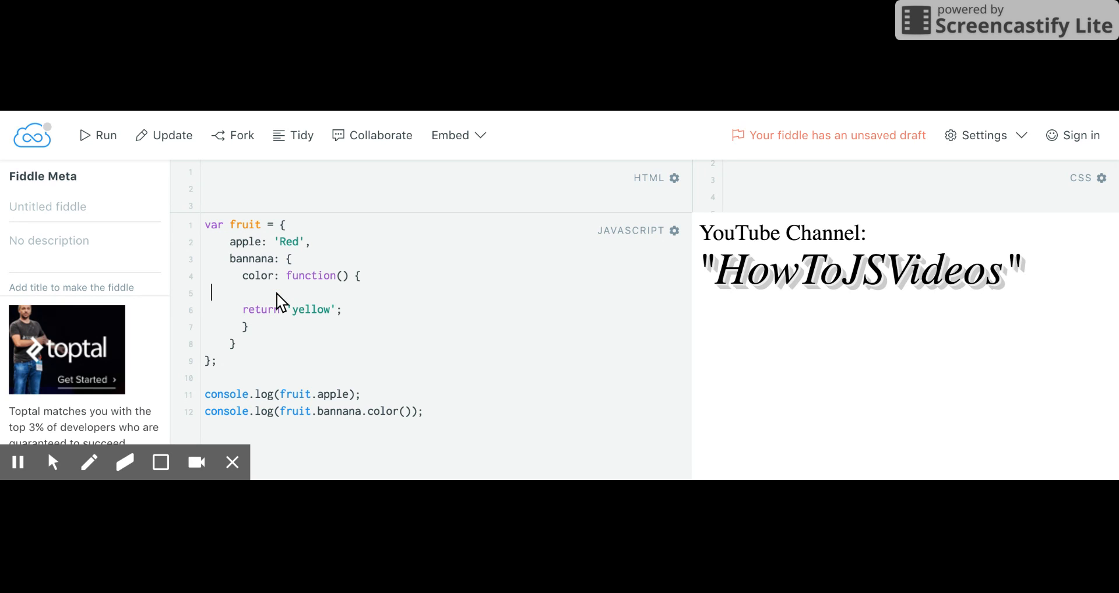
pyautogui.press('Backspace')
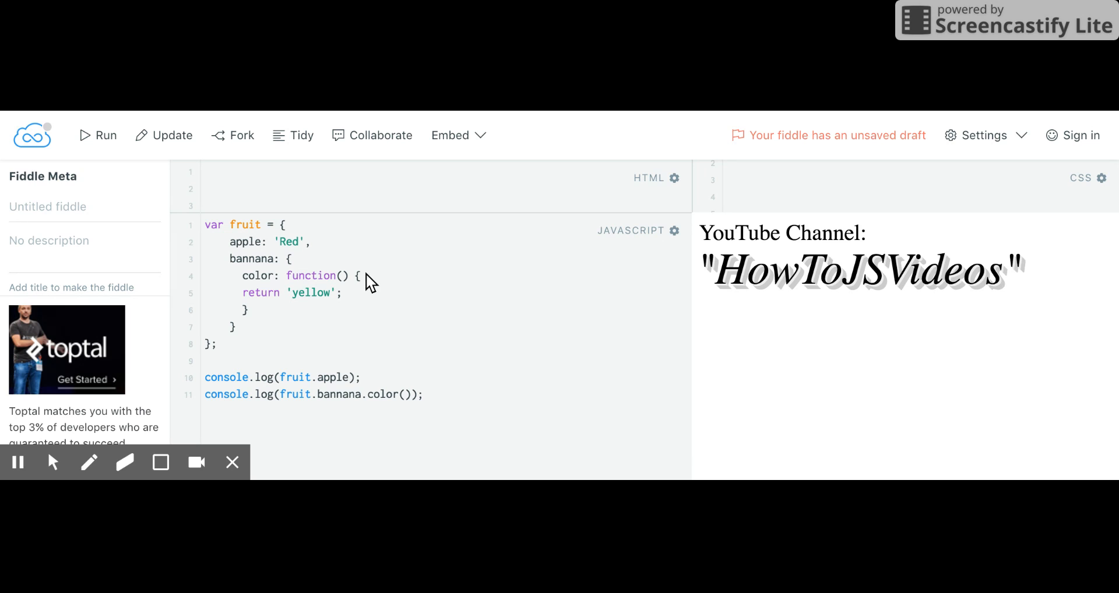
pyautogui.click(362, 276)
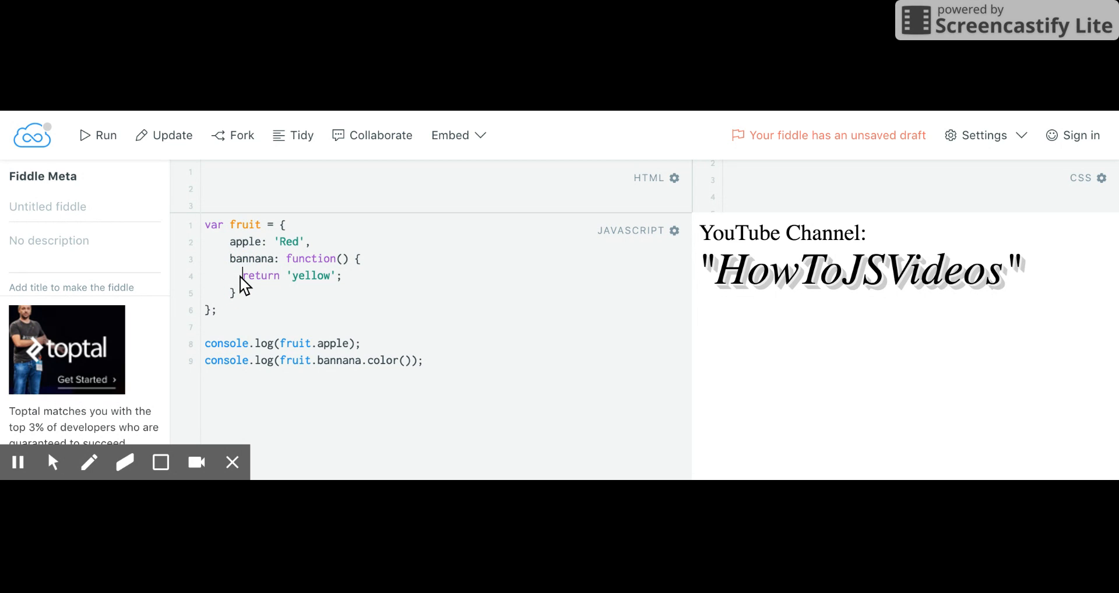
pyautogui.moveTo(239, 275); pyautogui.dragTo(364, 258)
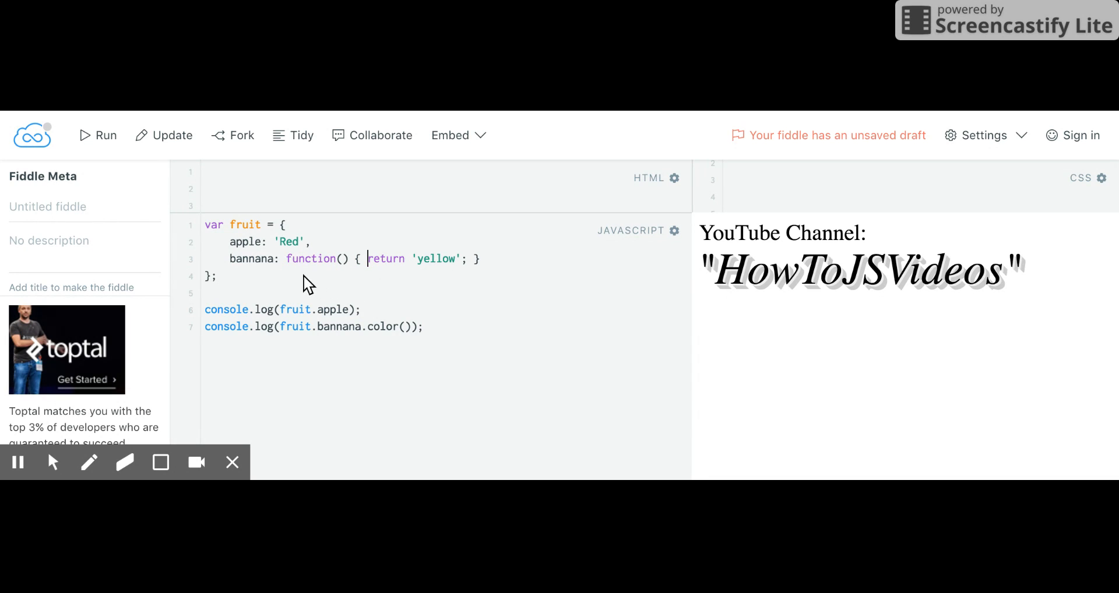
pyautogui.moveTo(287, 267)
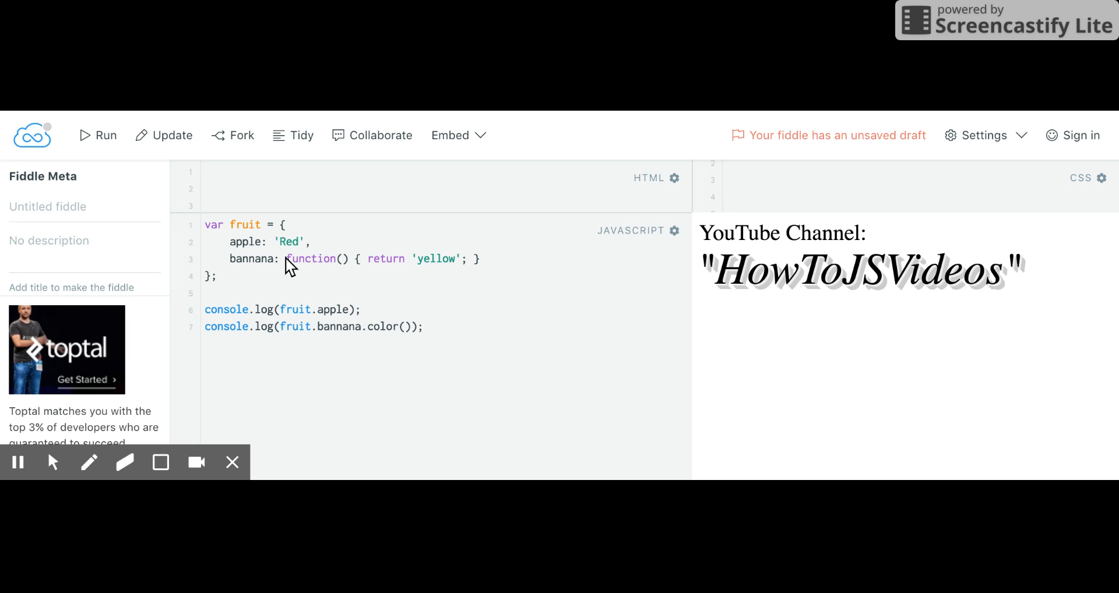
pyautogui.moveTo(368, 319)
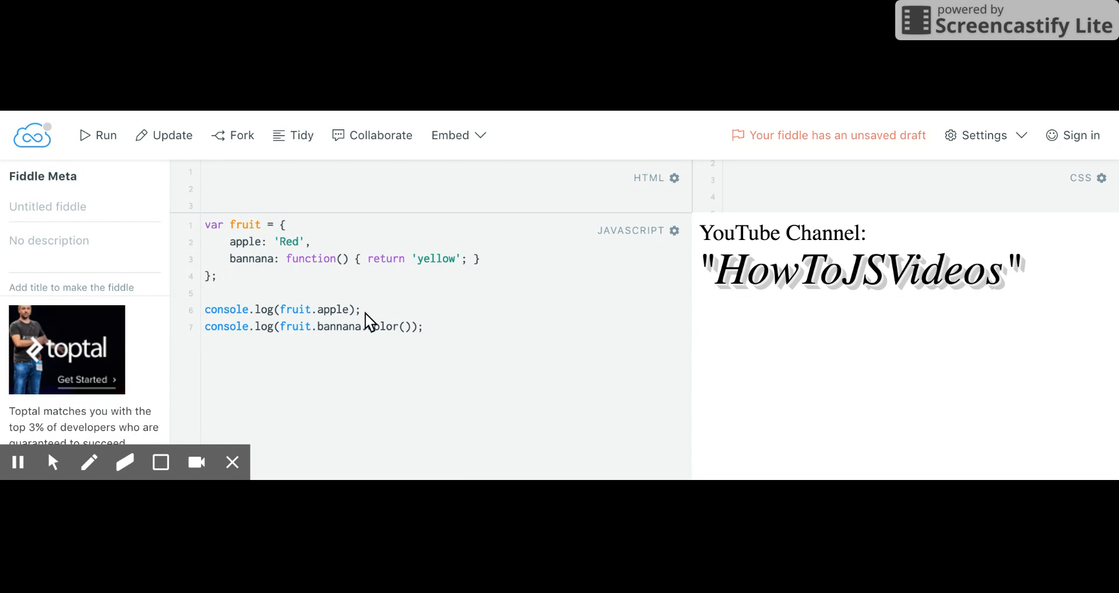
# Delete .color from the second log so it calls fruit.bannana().
pyautogui.click(365, 326)
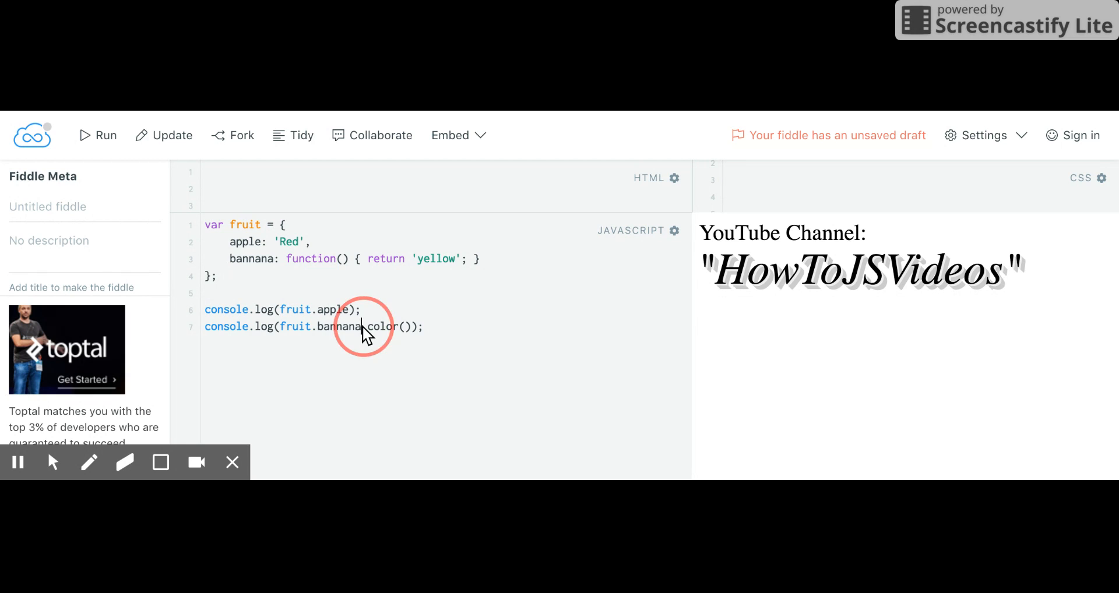
pyautogui.doubleClick(381, 327)
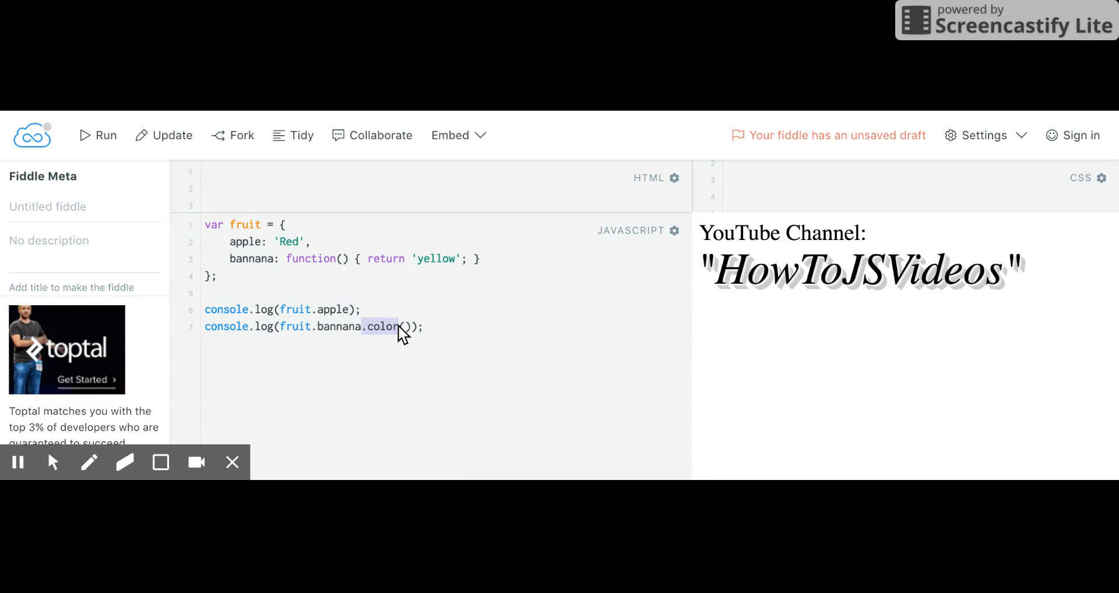
pyautogui.press('Backspace')
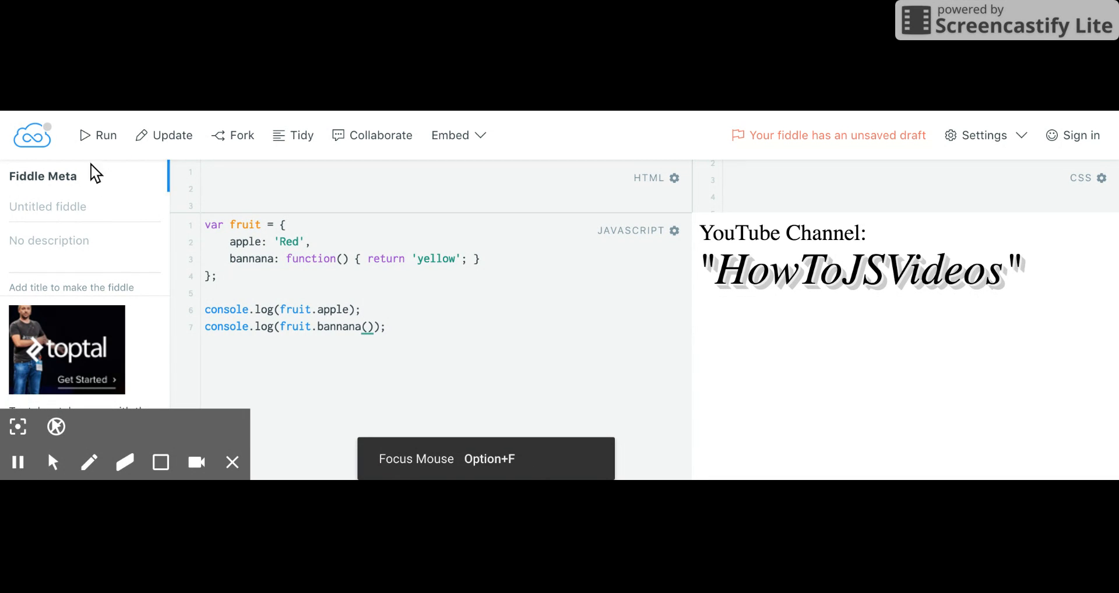
pyautogui.click(51, 462)
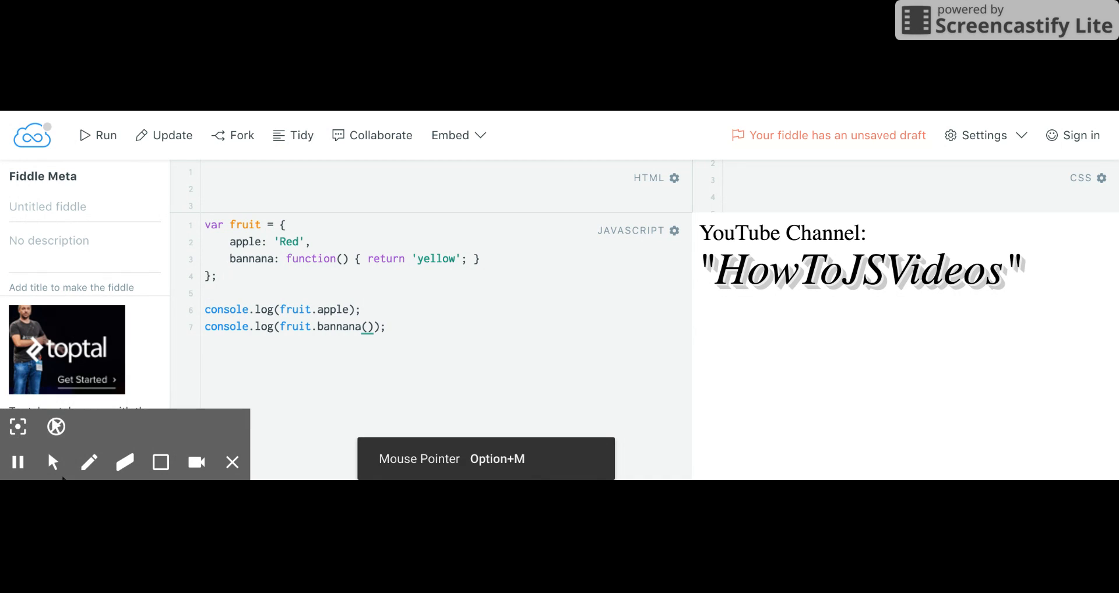
pyautogui.click(206, 292)
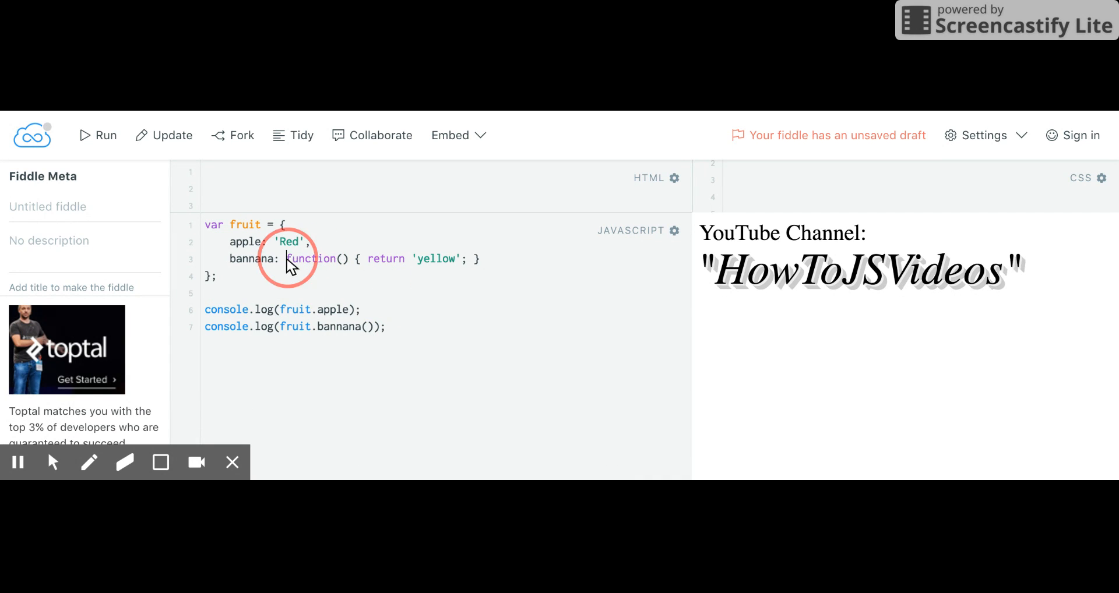
# Replace the bannana function with the array ['red','yellow','green'].
pyautogui.moveTo(285, 258); pyautogui.dragTo(410, 258)
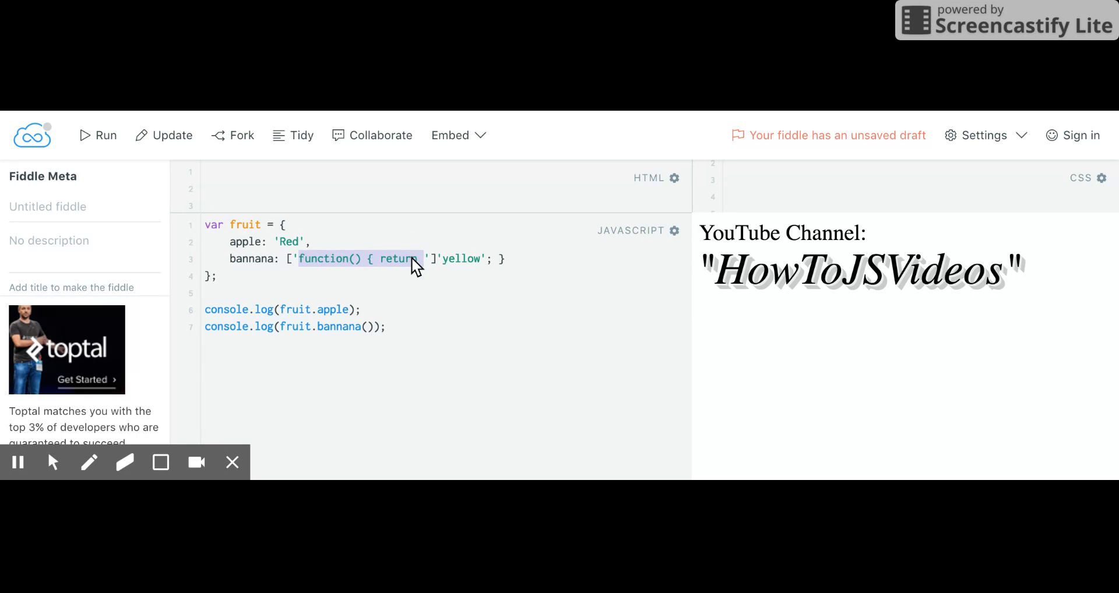
pyautogui.write('red')
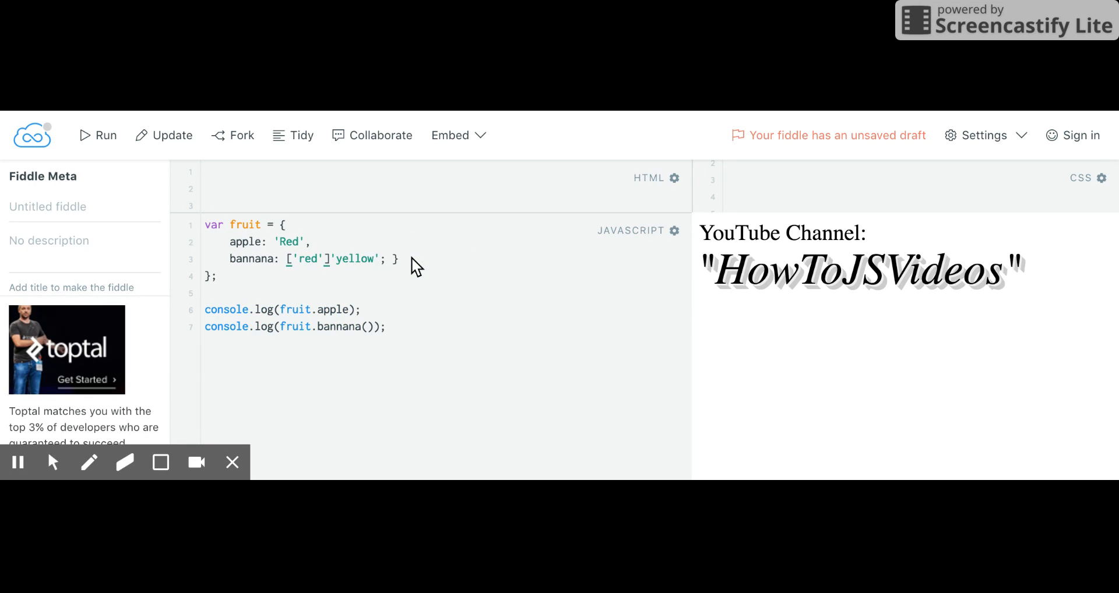
pyautogui.write(',')
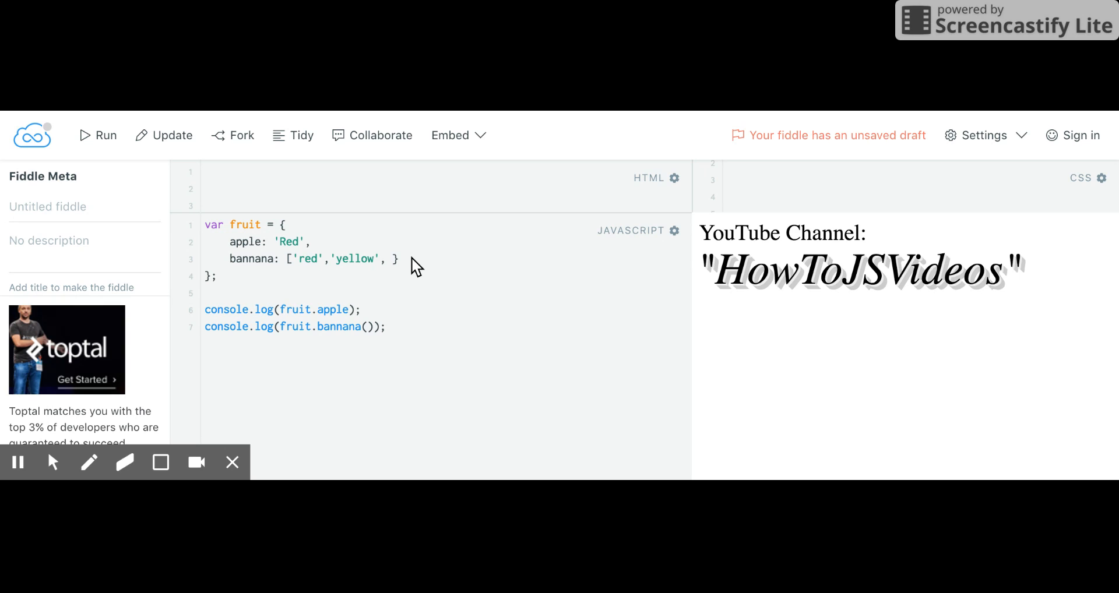
pyautogui.write("'green']")
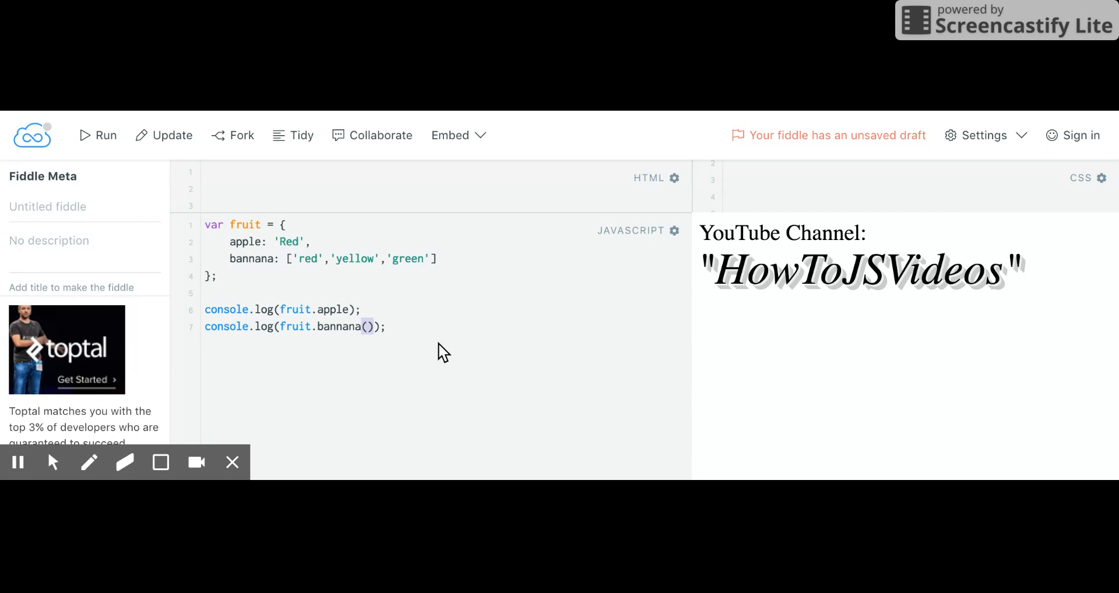
# Change console.log(fruit.bannana()) to log fruit.bannana, trying index [1] along the way.
pyautogui.write('[')
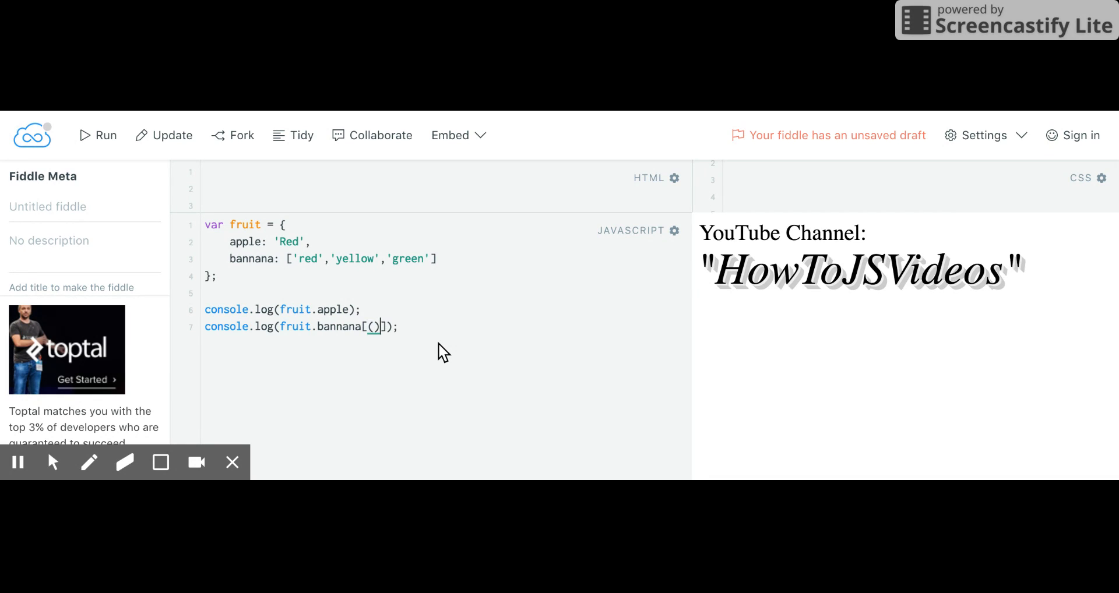
pyautogui.press('Backspace')
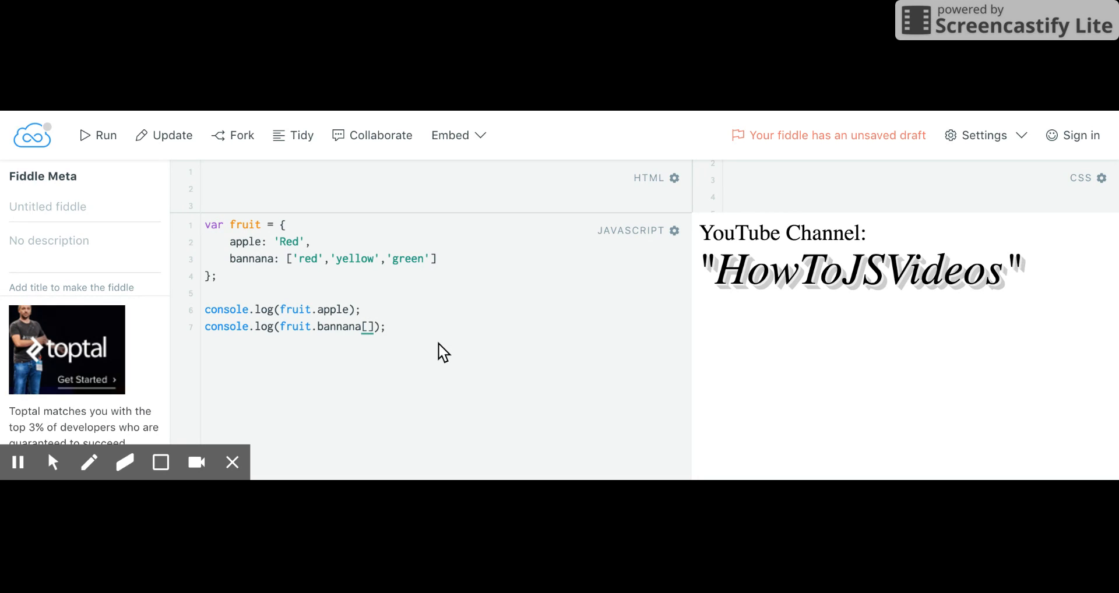
pyautogui.write('1')
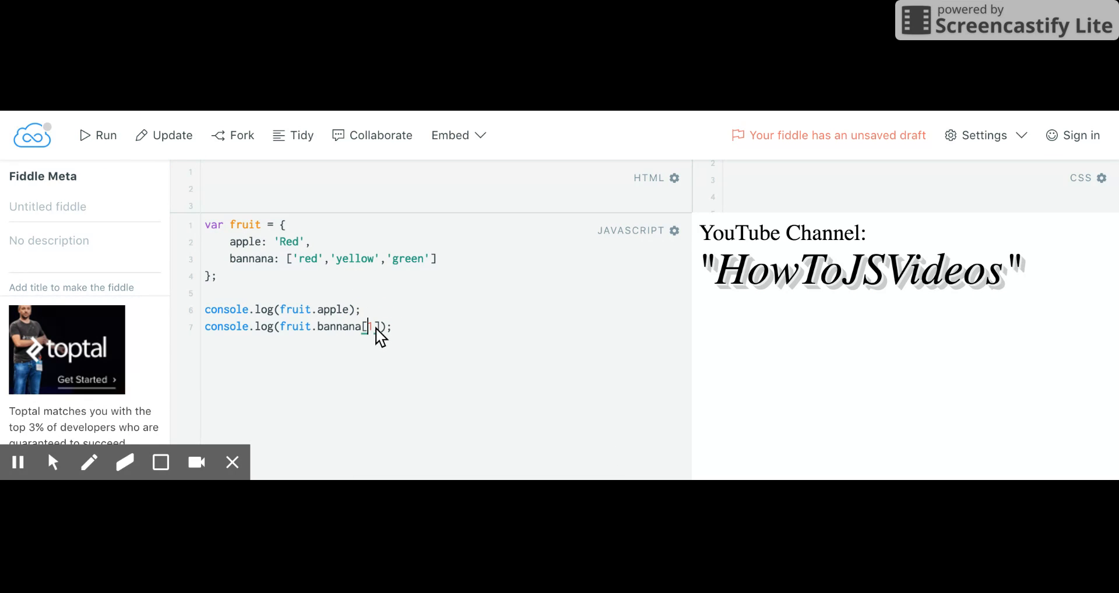
pyautogui.write('1')
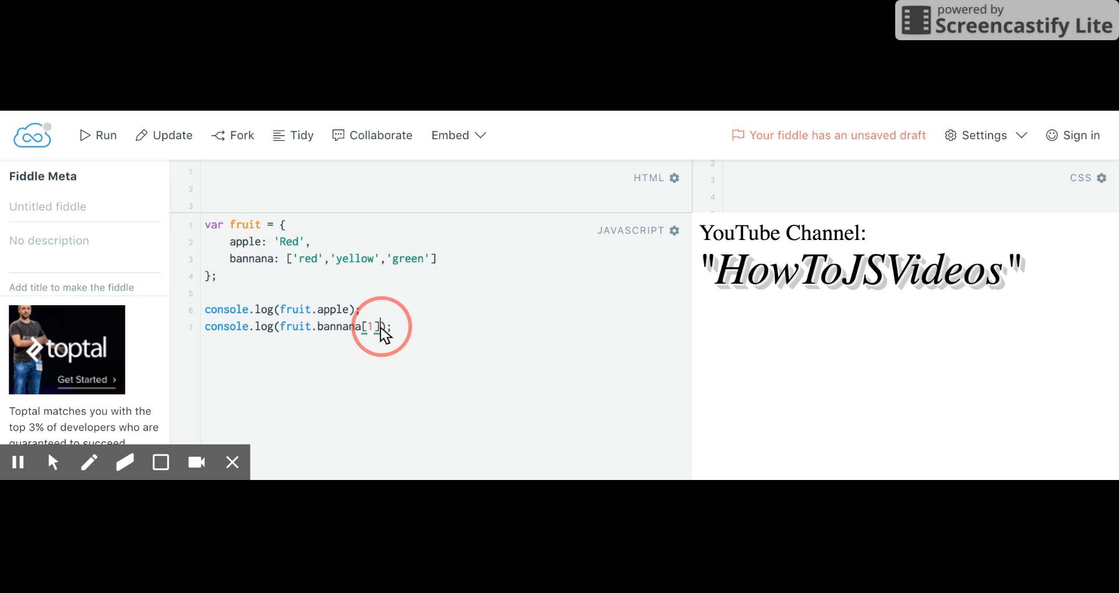
pyautogui.press('Backspace')
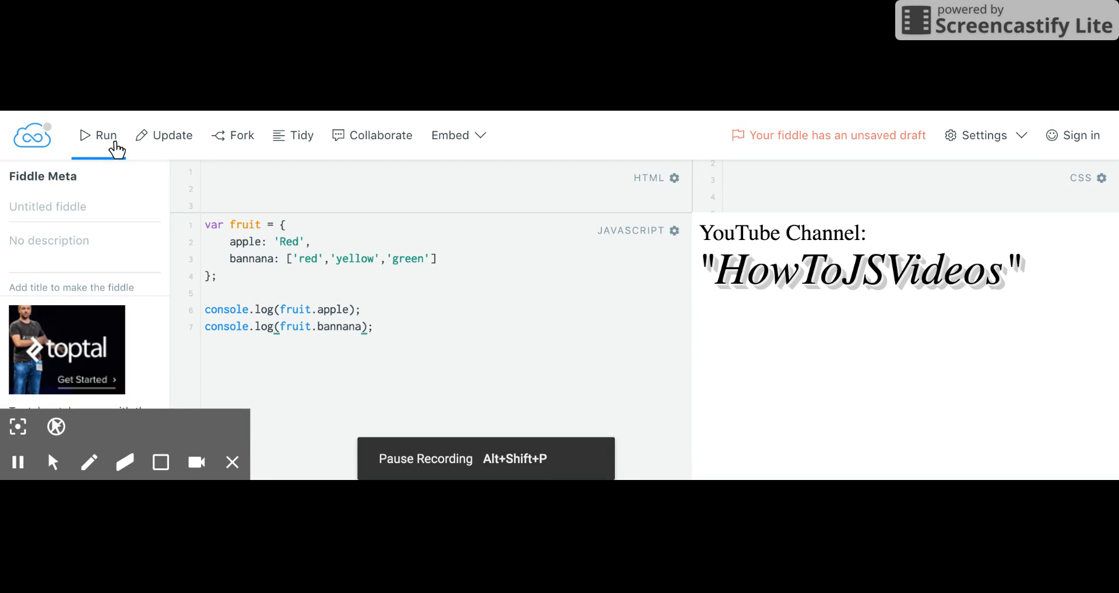
pyautogui.moveTo(245, 280)
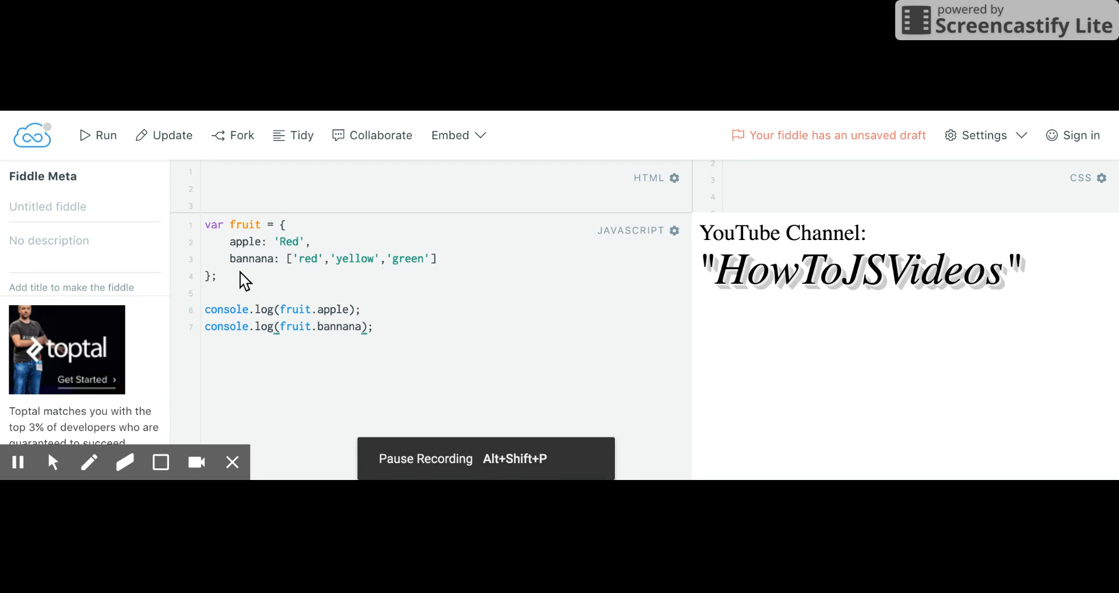
# Delete the console.log(fruit.apple) line and log fruit.bannana[2].
pyautogui.tripleClick(282, 308)
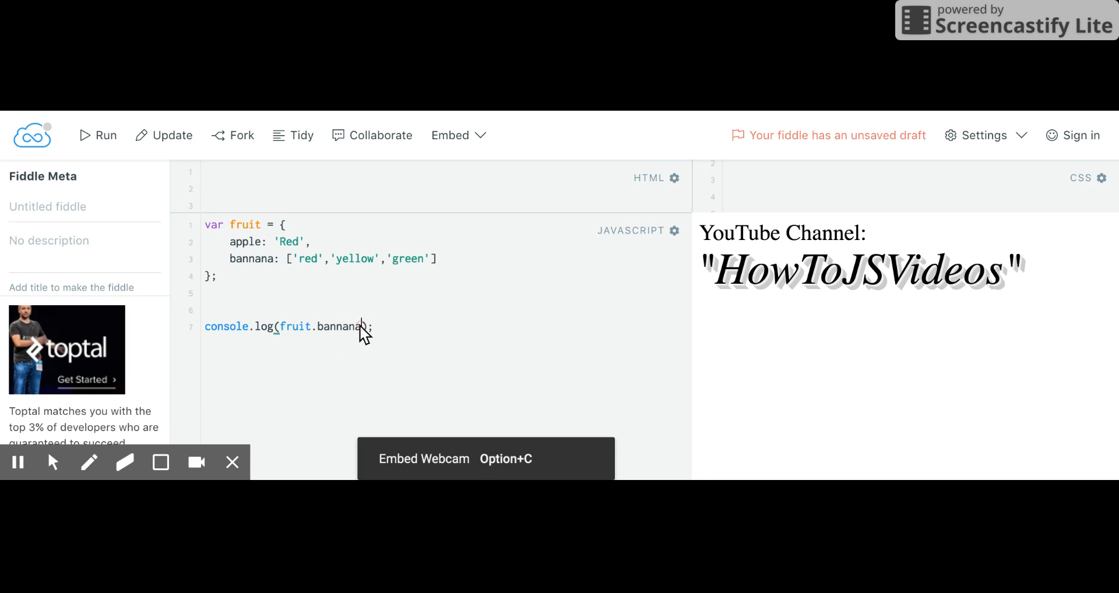
pyautogui.write('[]')
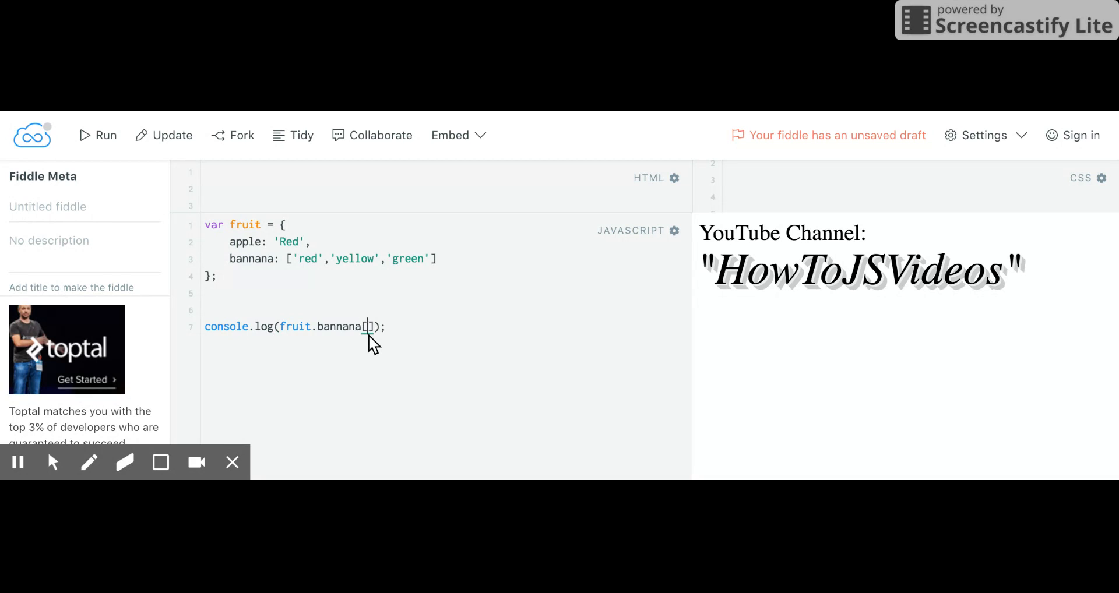
pyautogui.write('2')
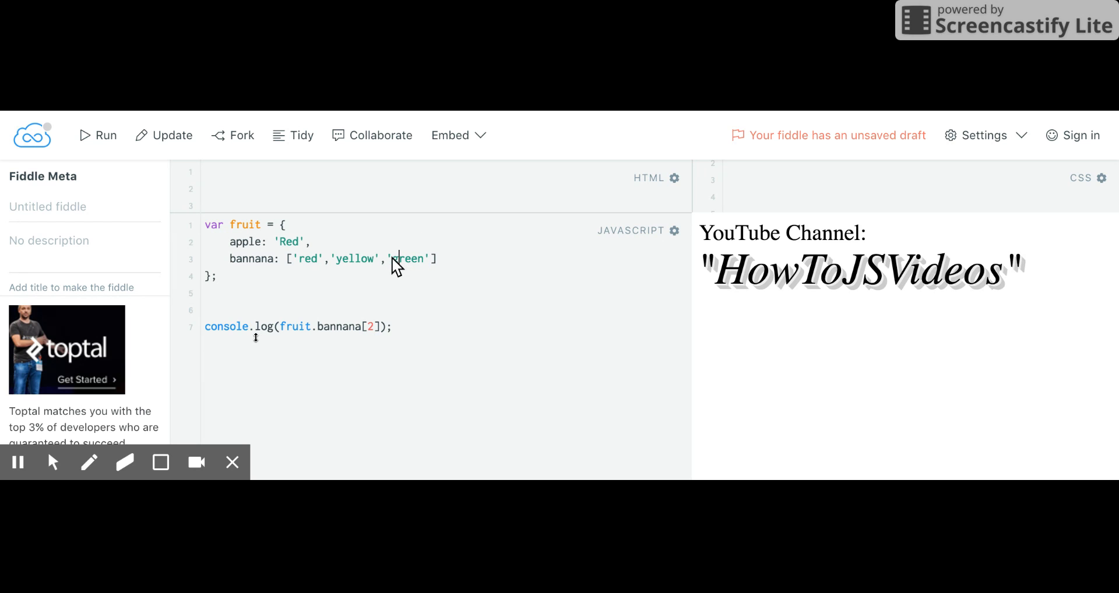
pyautogui.doubleClick(392, 258)
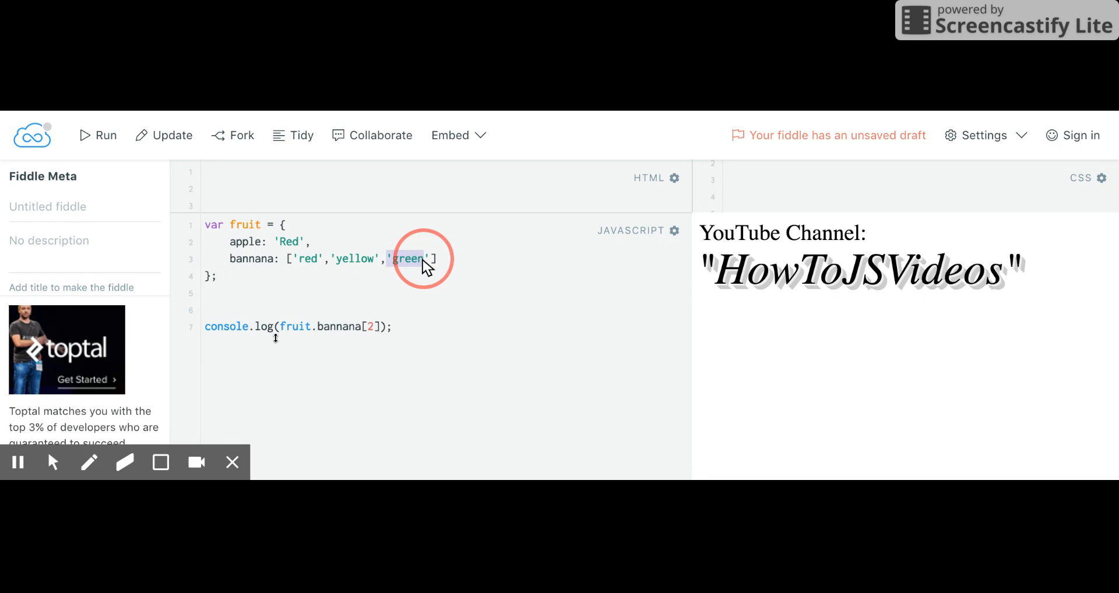
pyautogui.click(407, 259)
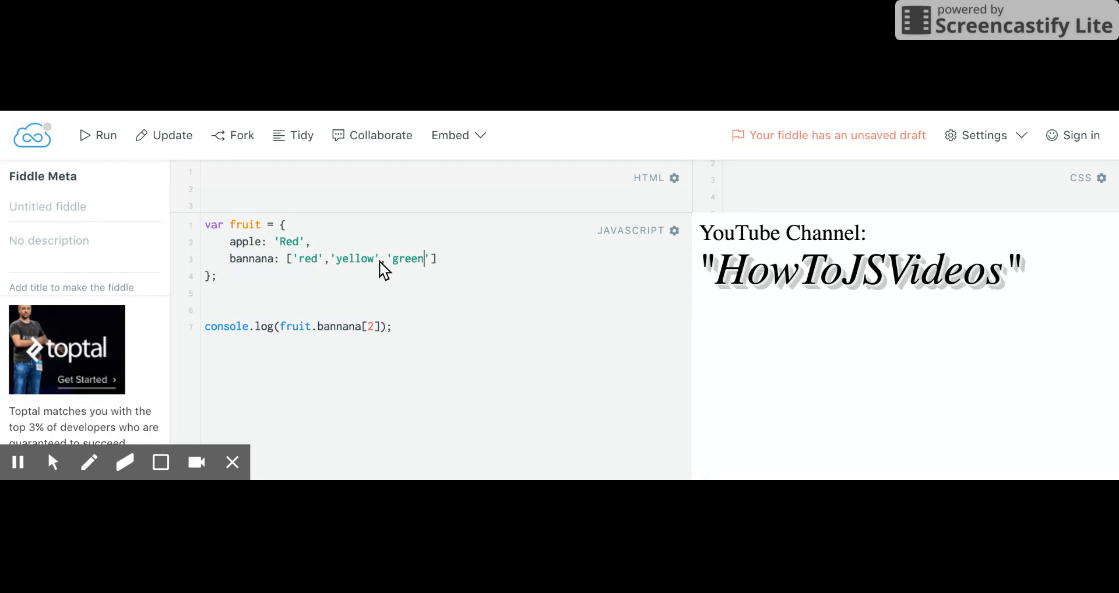
pyautogui.moveTo(406, 336)
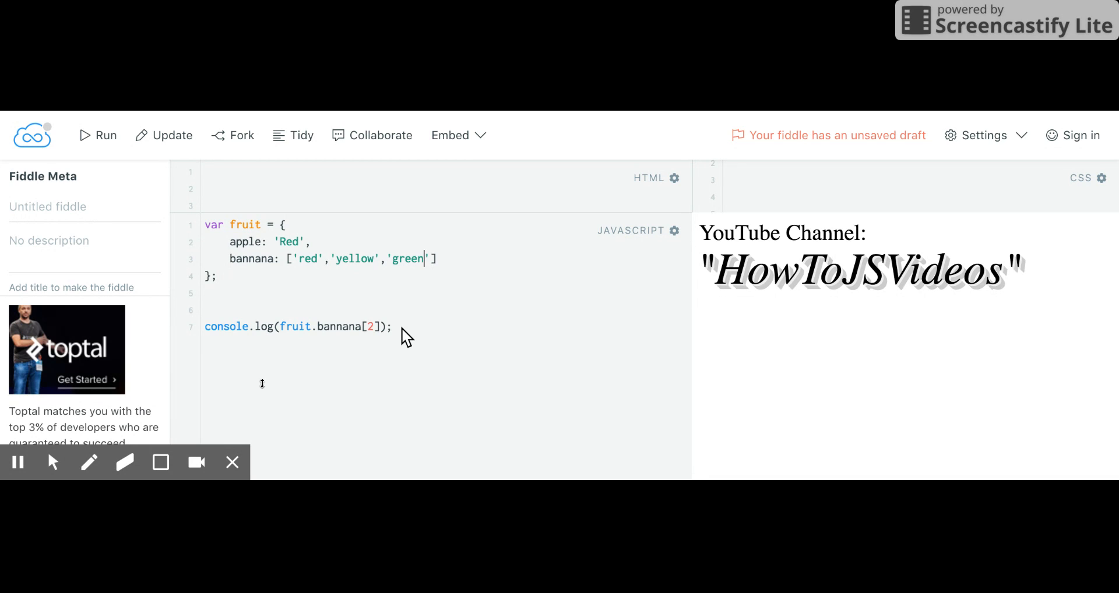